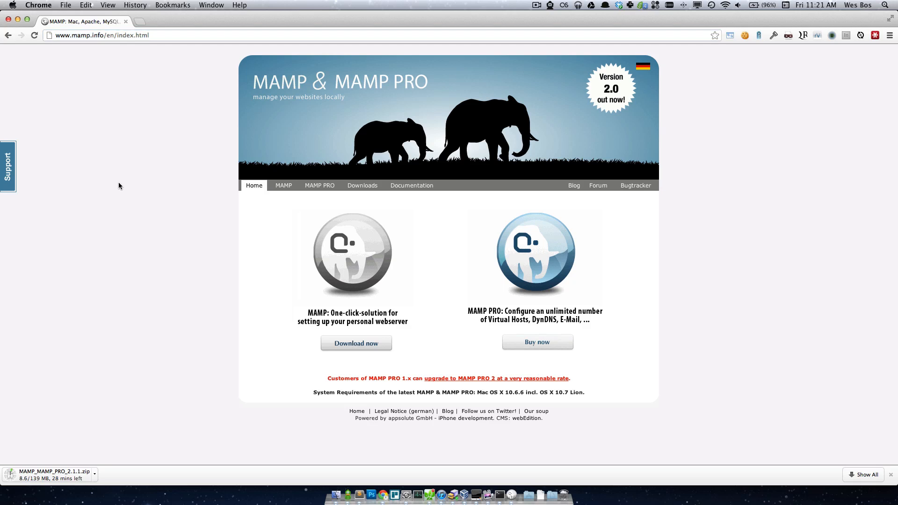
pyautogui.moveTo(421, 329)
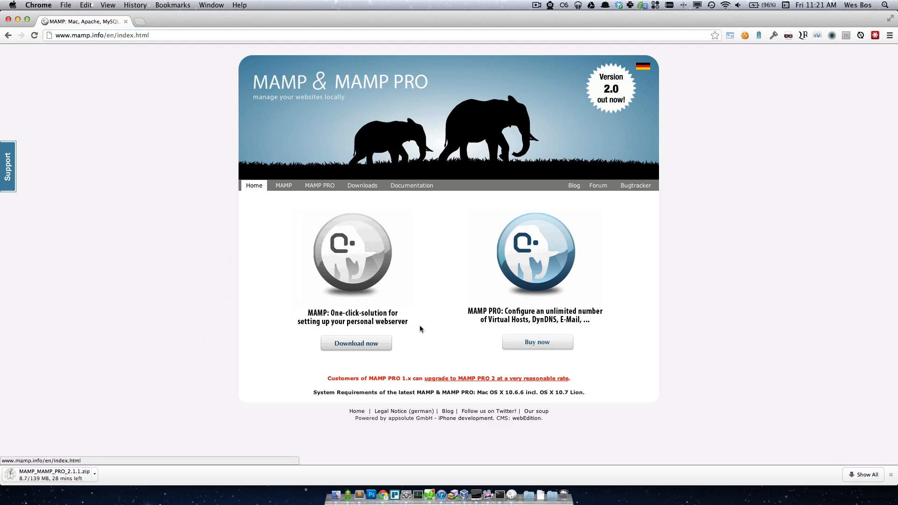
pyautogui.moveTo(724, 297)
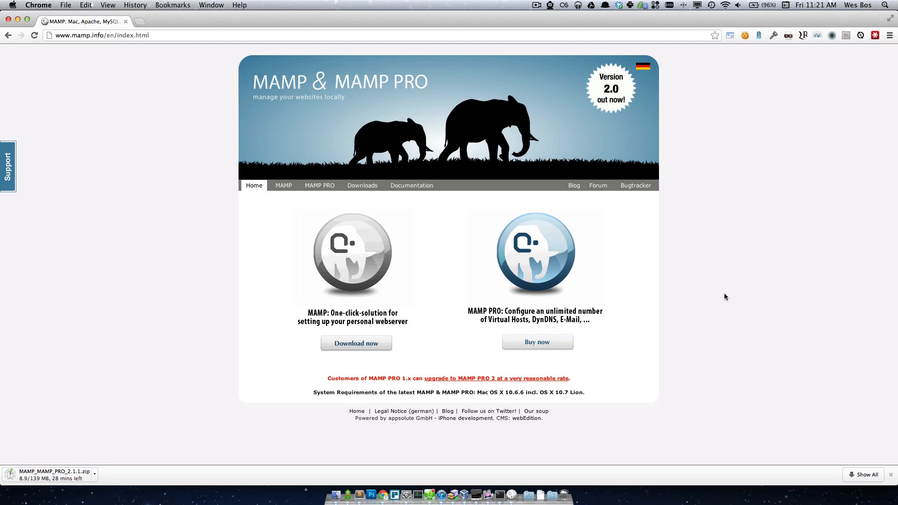
pyautogui.moveTo(521, 228)
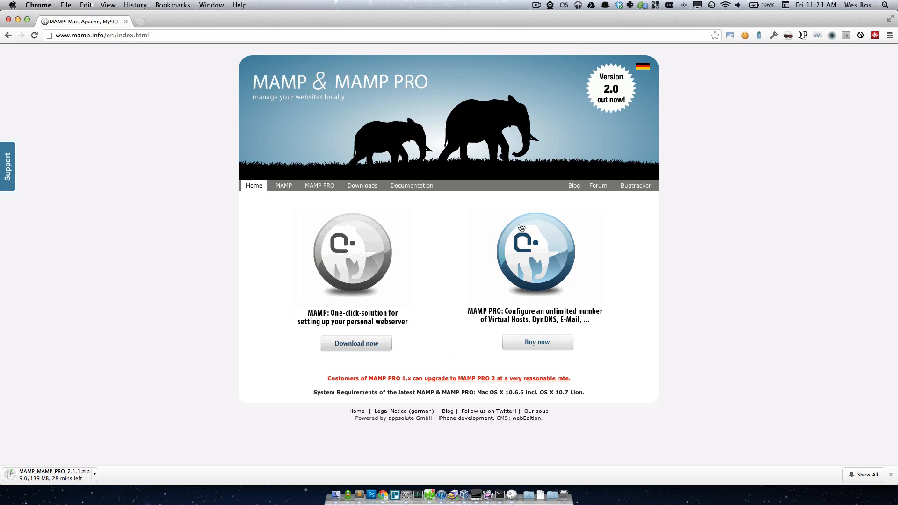
pyautogui.moveTo(646, 342)
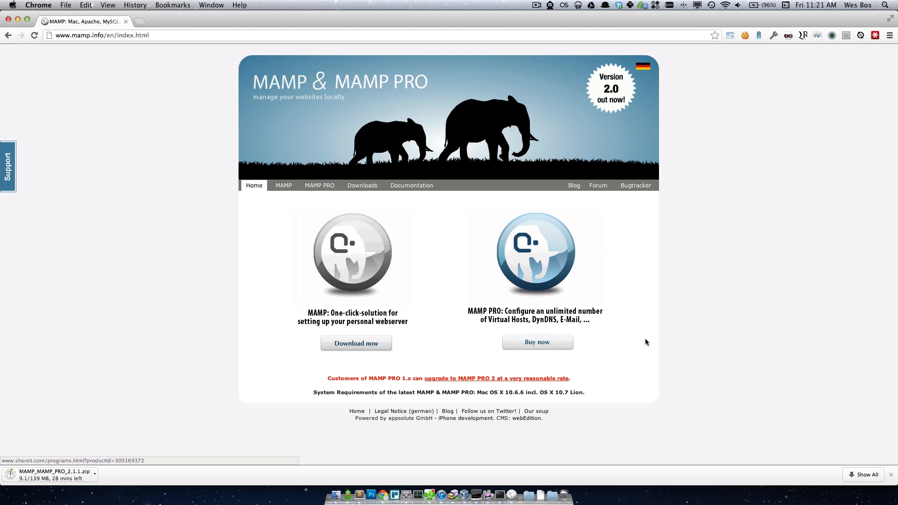
pyautogui.moveTo(352, 234)
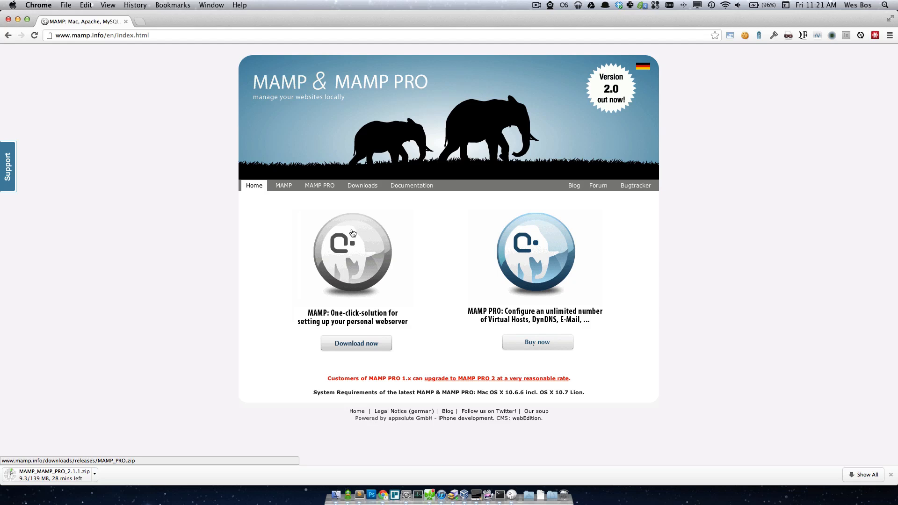
pyautogui.moveTo(552, 270)
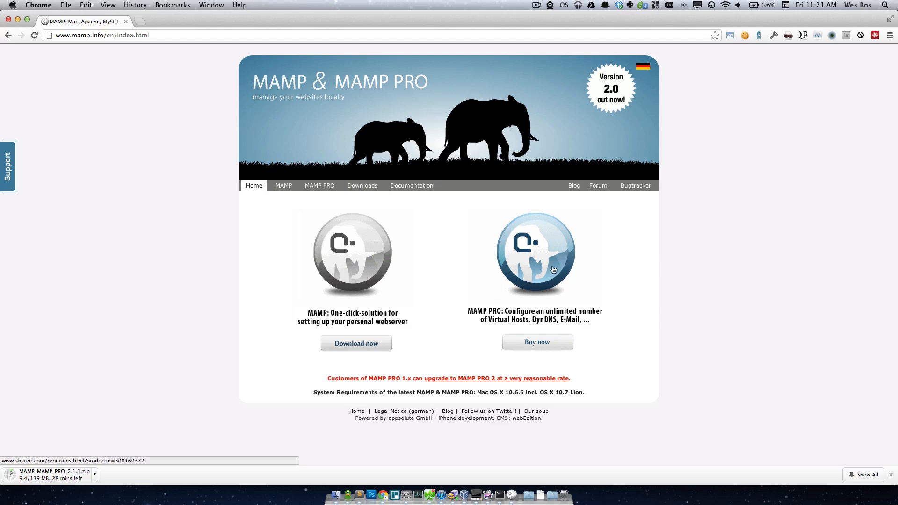
pyautogui.moveTo(528, 371)
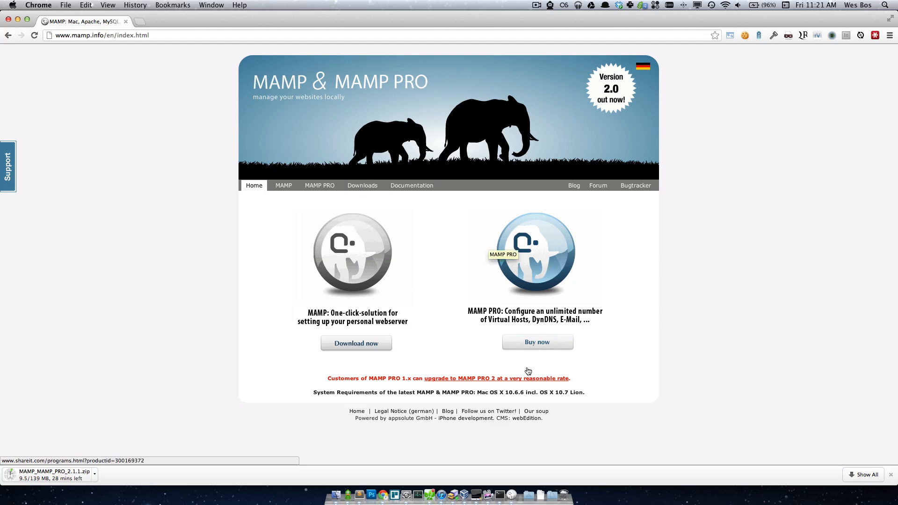
pyautogui.moveTo(602, 411)
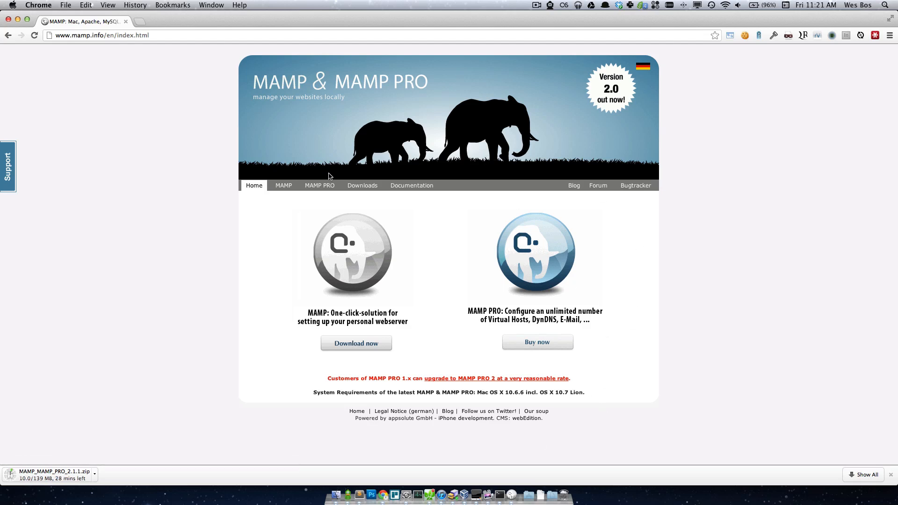
pyautogui.moveTo(187, 250)
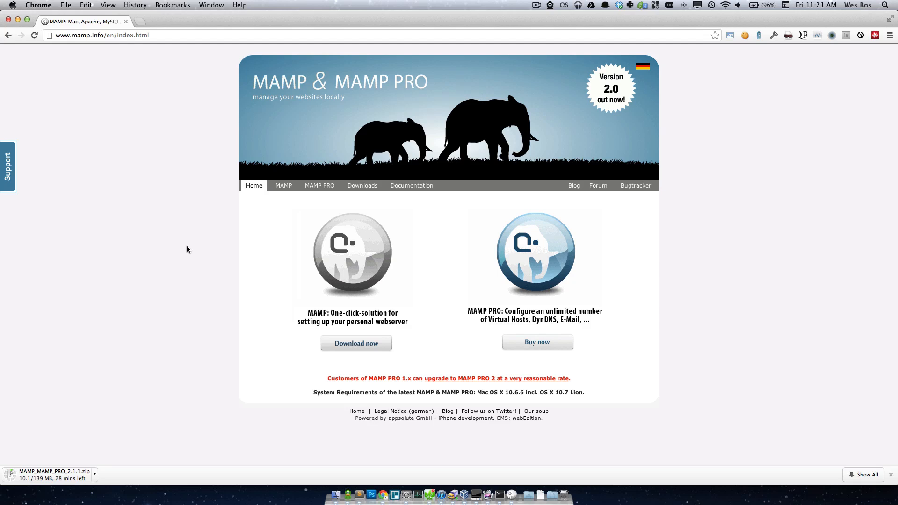
pyautogui.moveTo(602, 322)
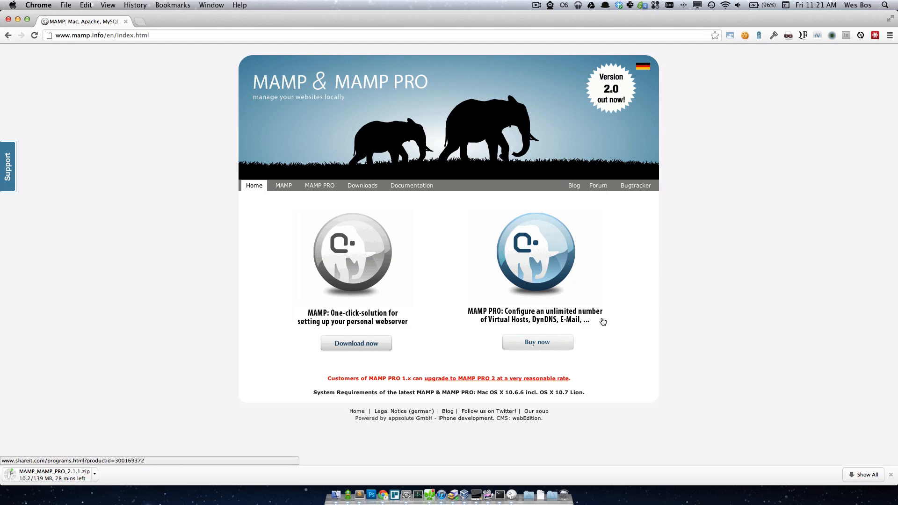
pyautogui.moveTo(283, 198)
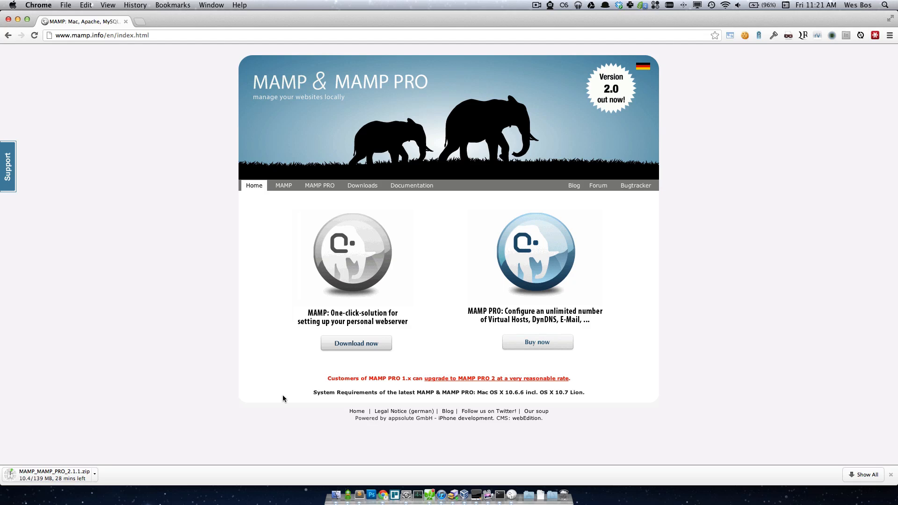
pyautogui.moveTo(308, 358)
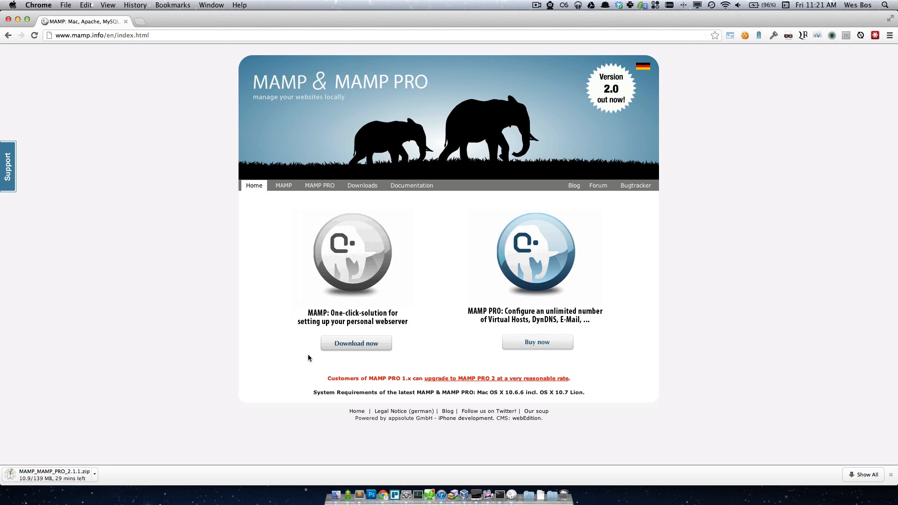
pyautogui.moveTo(355, 343)
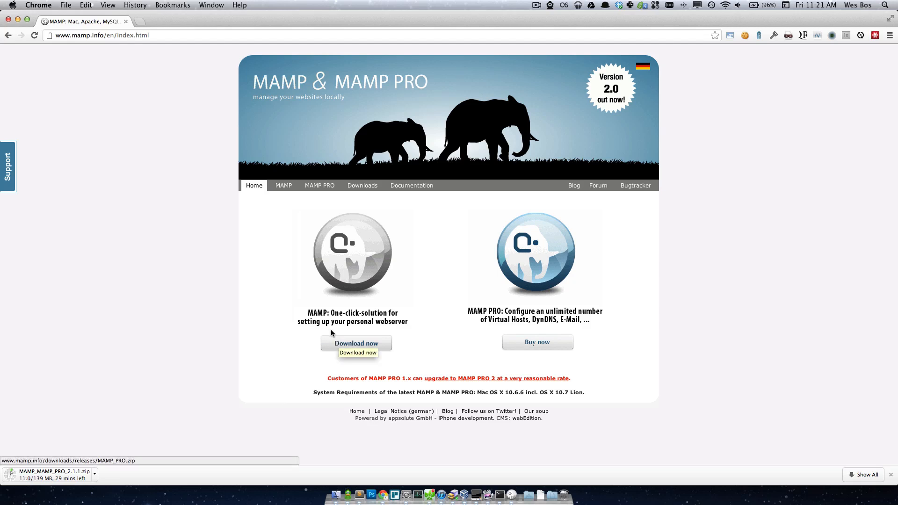
pyautogui.moveTo(360, 202)
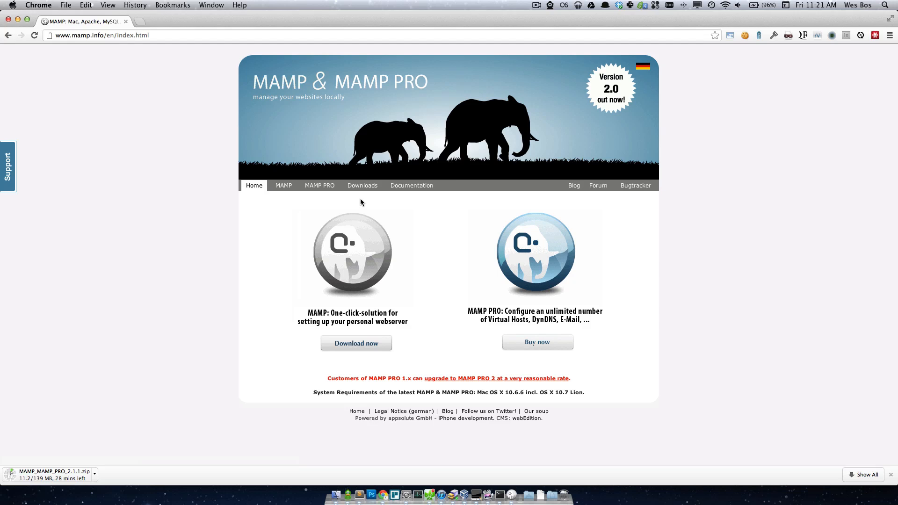
# - Start the MAMP & MAMP PRO 2.1.1 download and review the Mac OS requirement
pyautogui.click(362, 185)
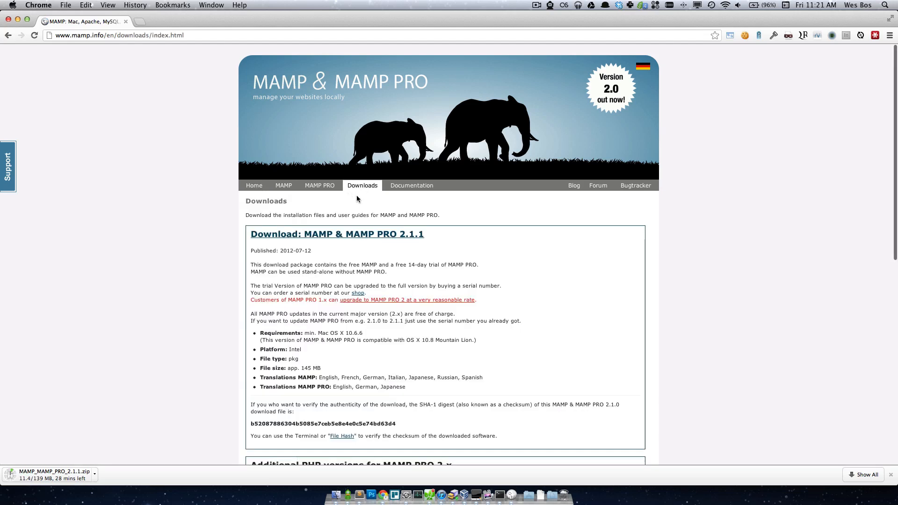
pyautogui.moveTo(258, 235)
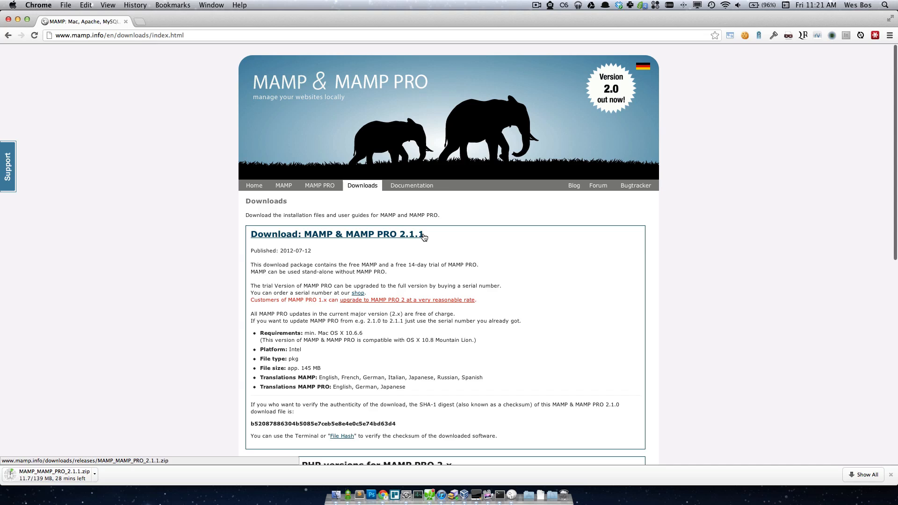
pyautogui.moveTo(370, 237)
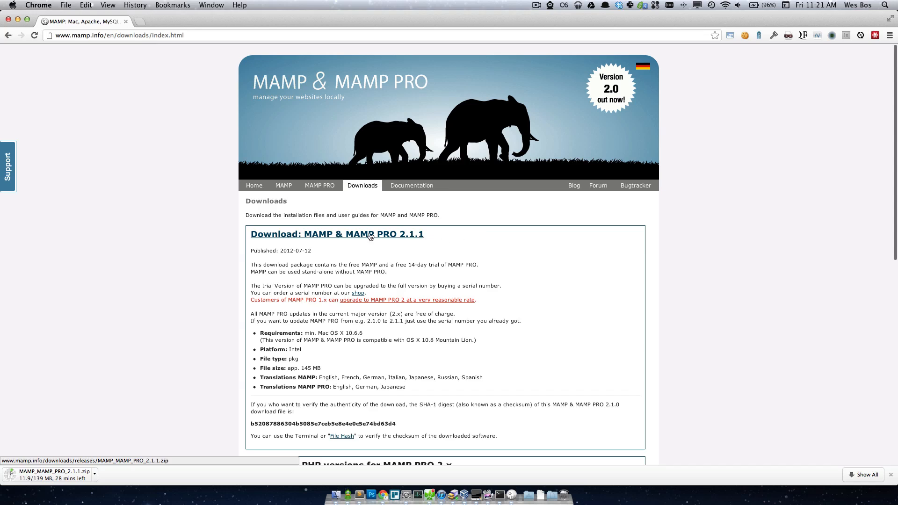
pyautogui.moveTo(411, 239)
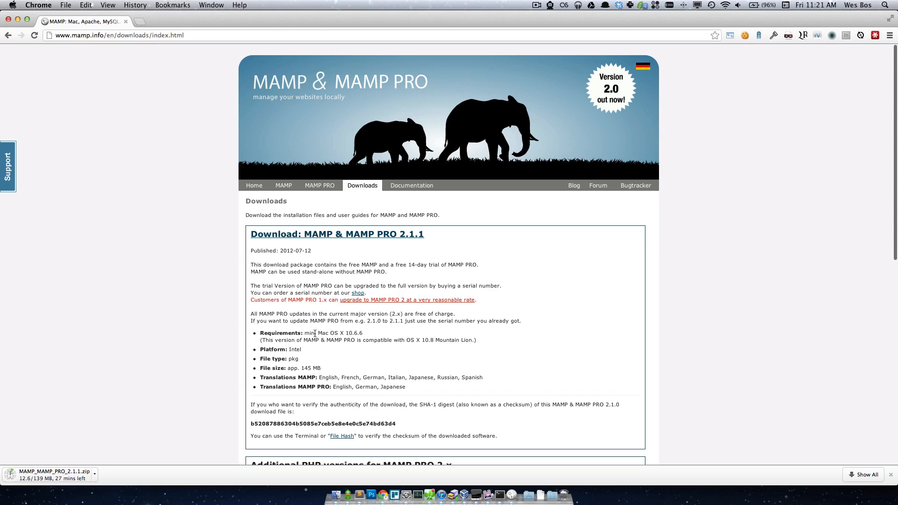
pyautogui.doubleClick(349, 332)
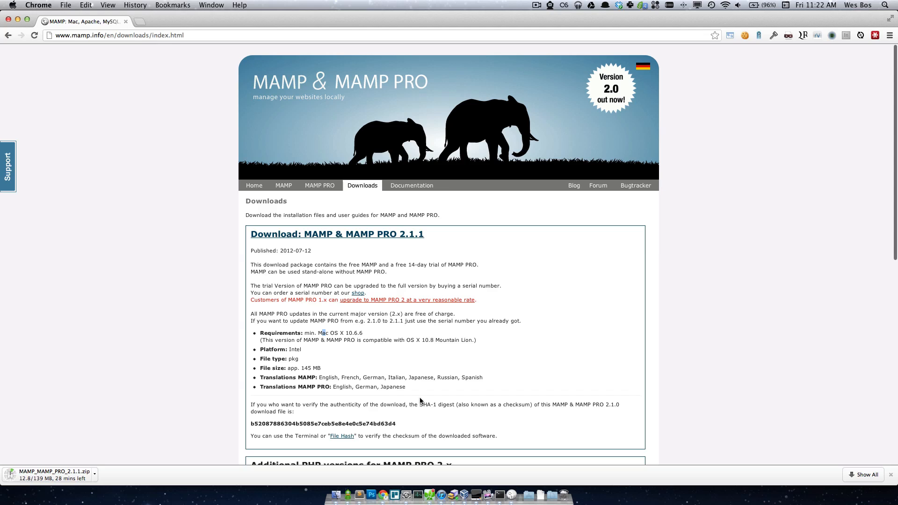
pyautogui.moveTo(357, 332)
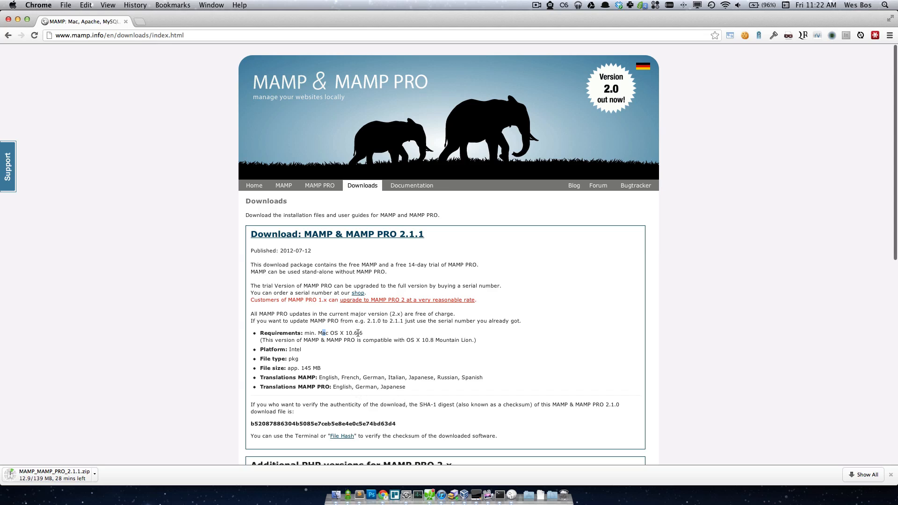
pyautogui.doubleClick(352, 333)
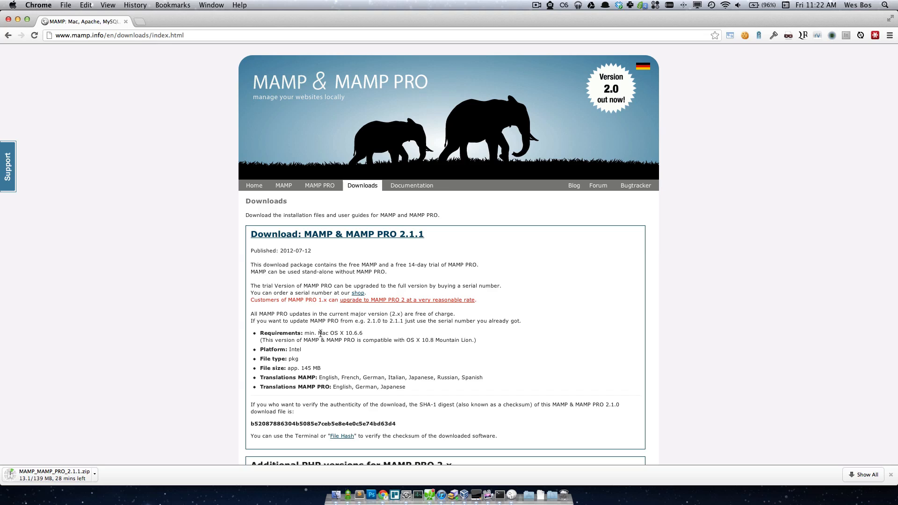
pyautogui.scroll(-3)
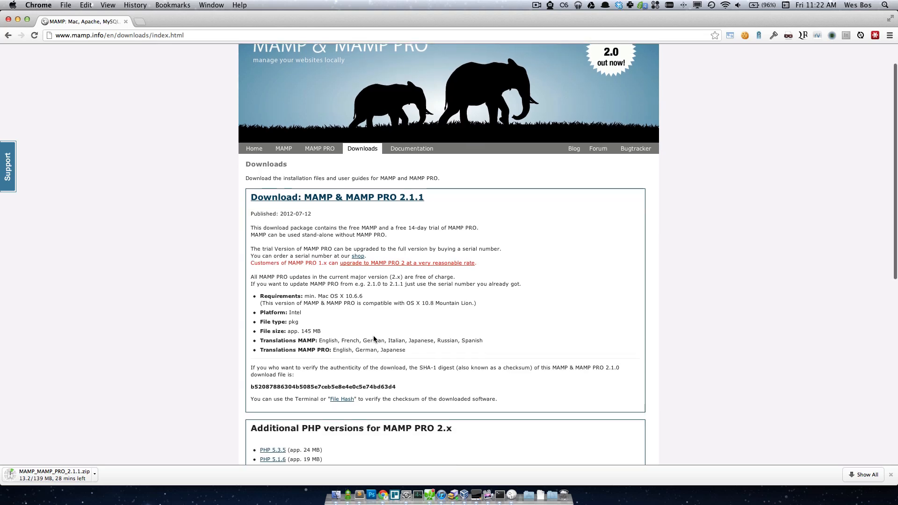
pyautogui.scroll(3)
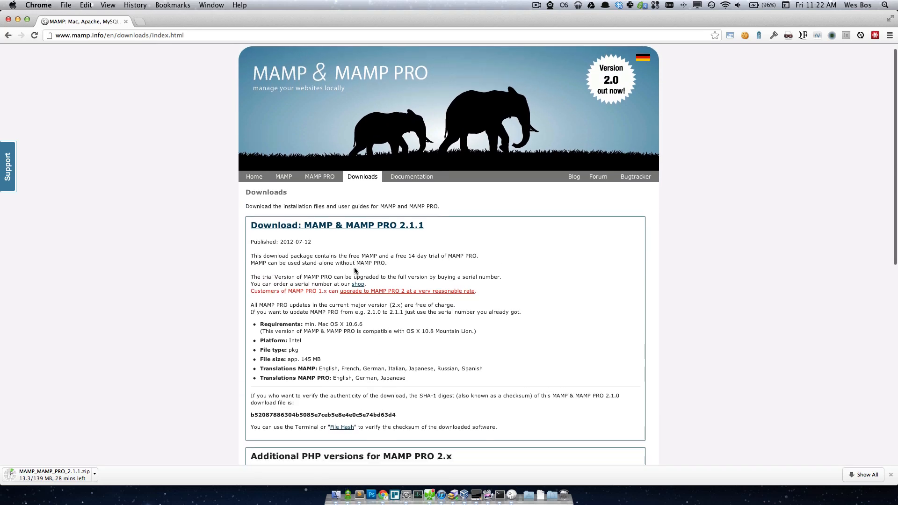
pyautogui.scroll(-3)
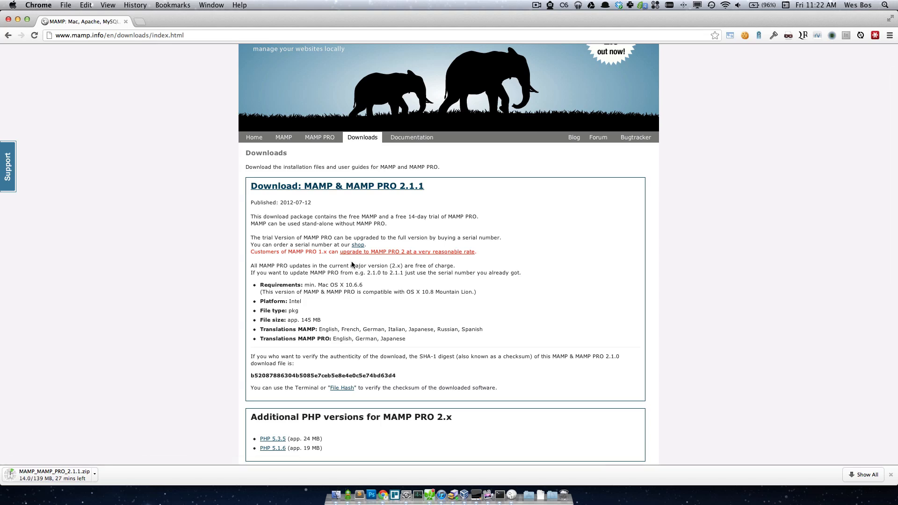
pyautogui.moveTo(406, 198)
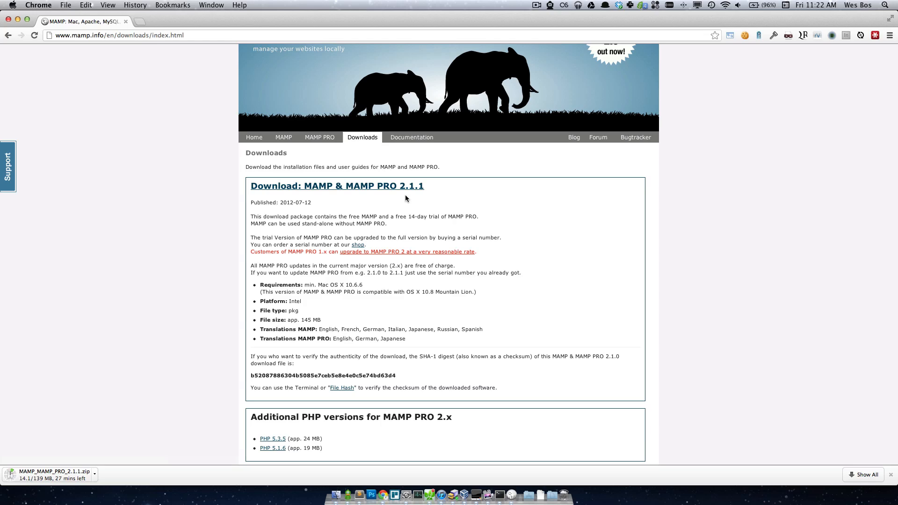
pyautogui.scroll(-3)
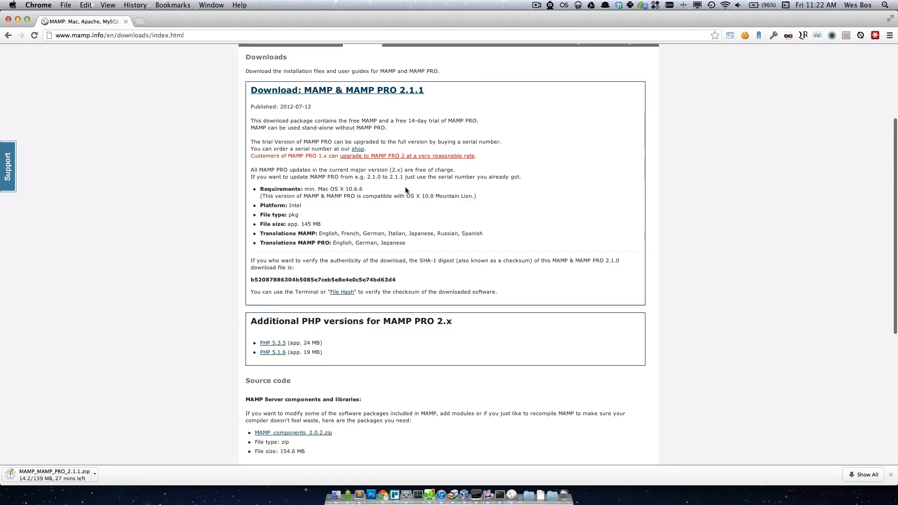
pyautogui.scroll(3)
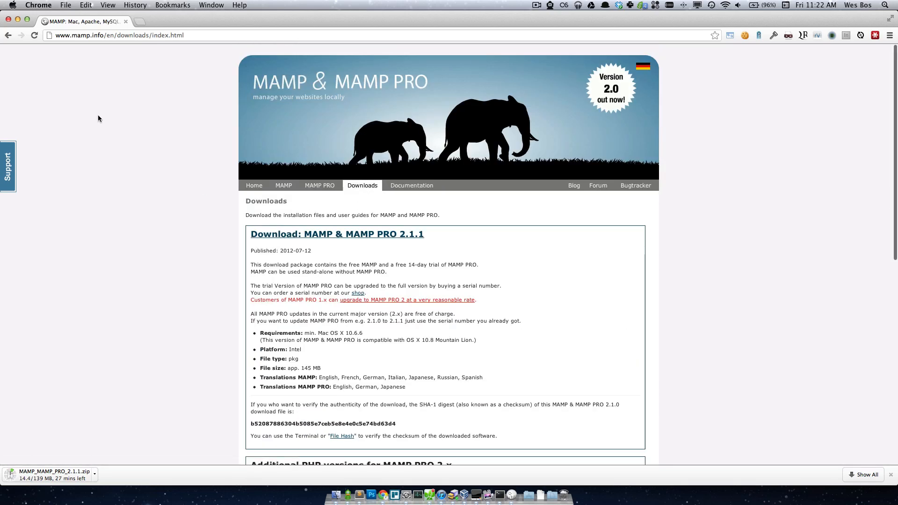
pyautogui.click(12, 5)
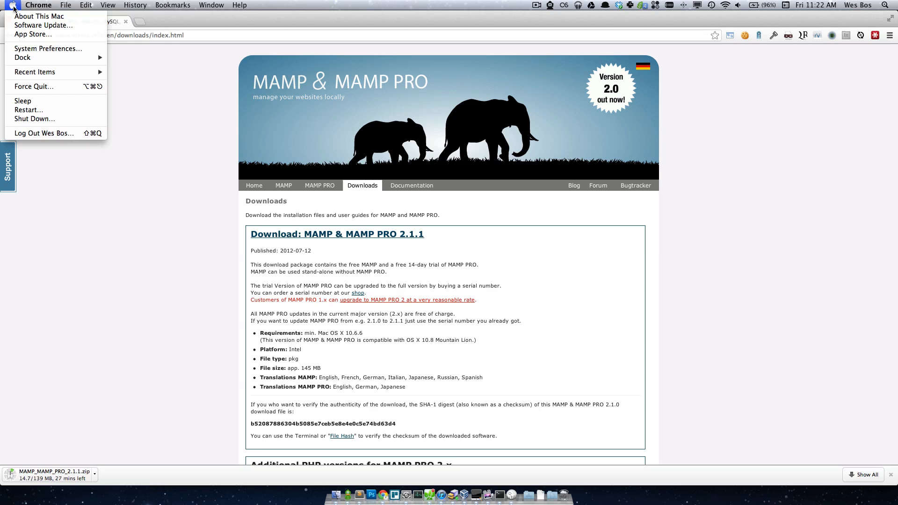
pyautogui.moveTo(38, 15)
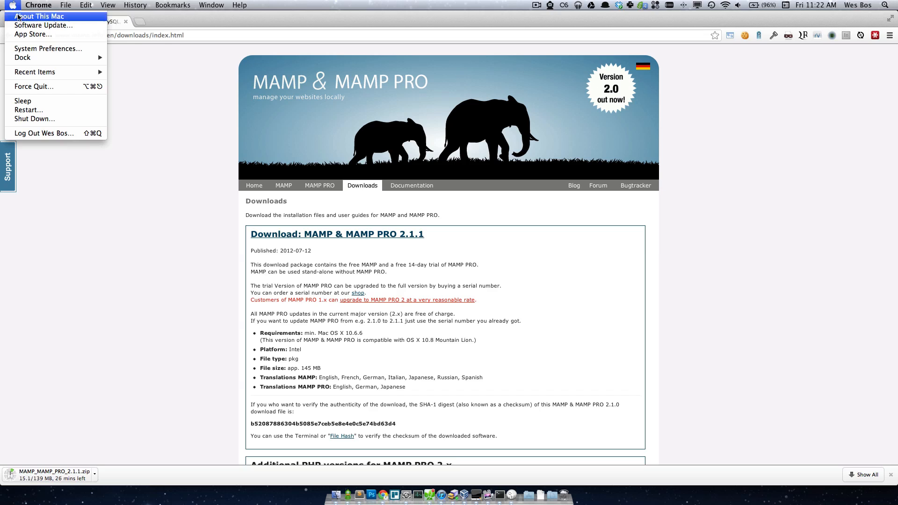
pyautogui.click(38, 16)
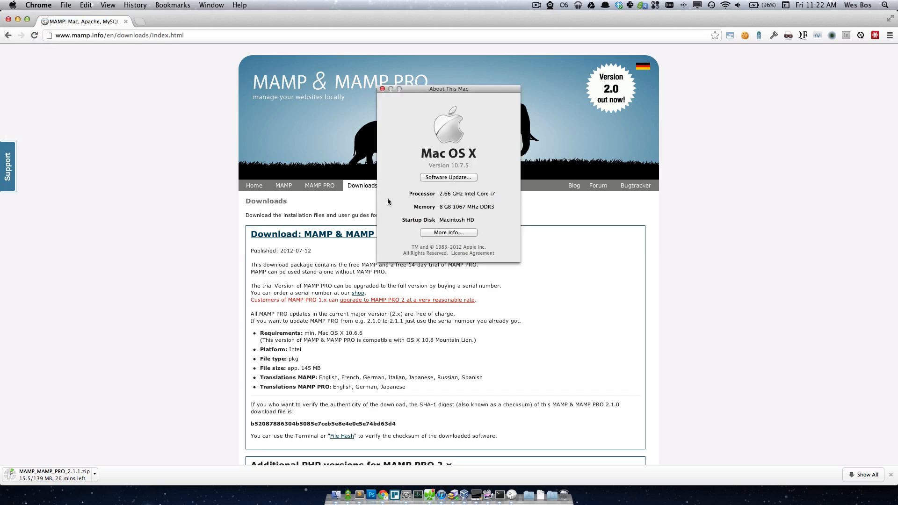
pyautogui.moveTo(469, 170)
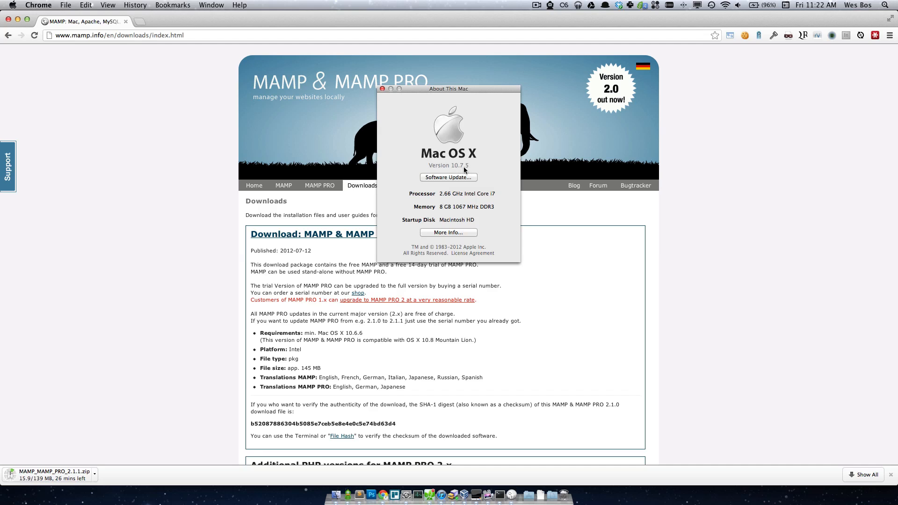
pyautogui.moveTo(397, 96)
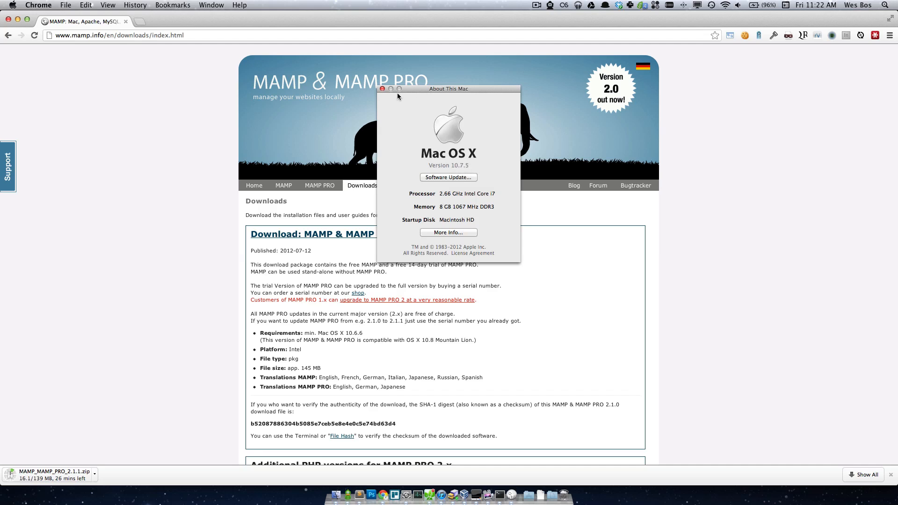
pyautogui.click(383, 89)
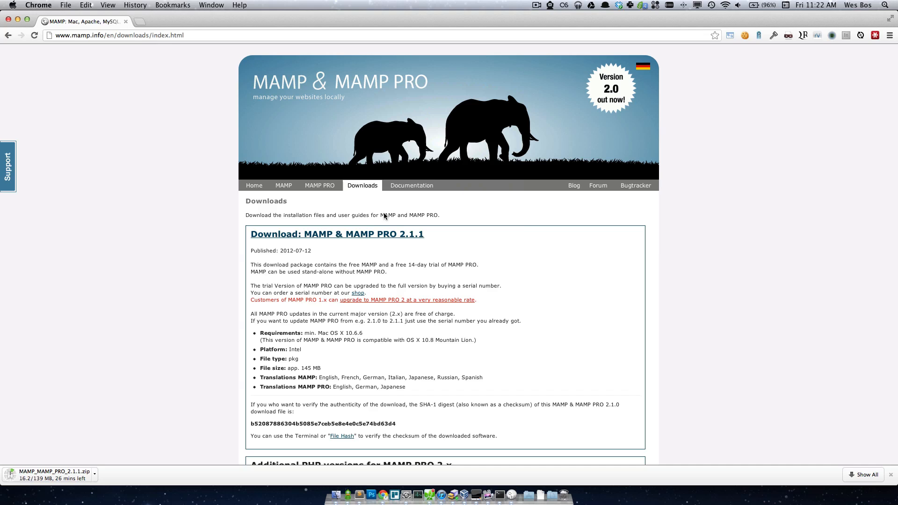
pyautogui.doubleClick(346, 333)
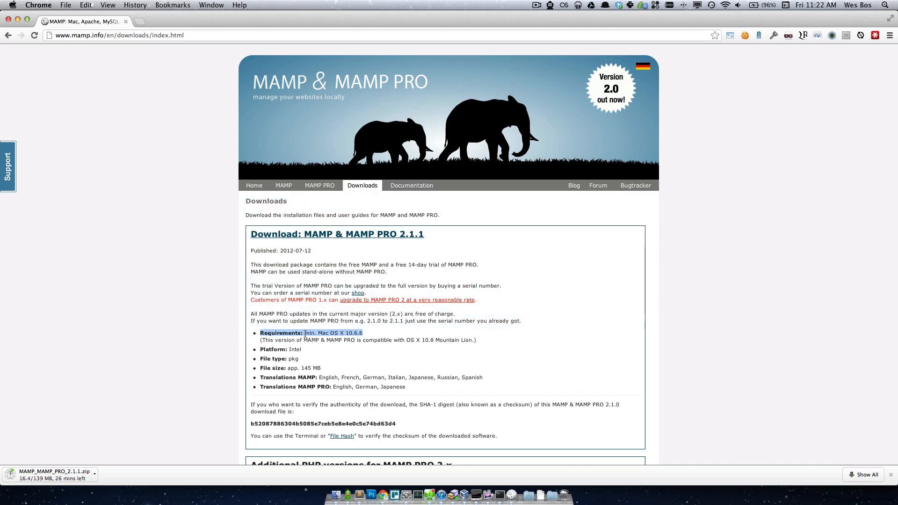
pyautogui.moveTo(508, 239)
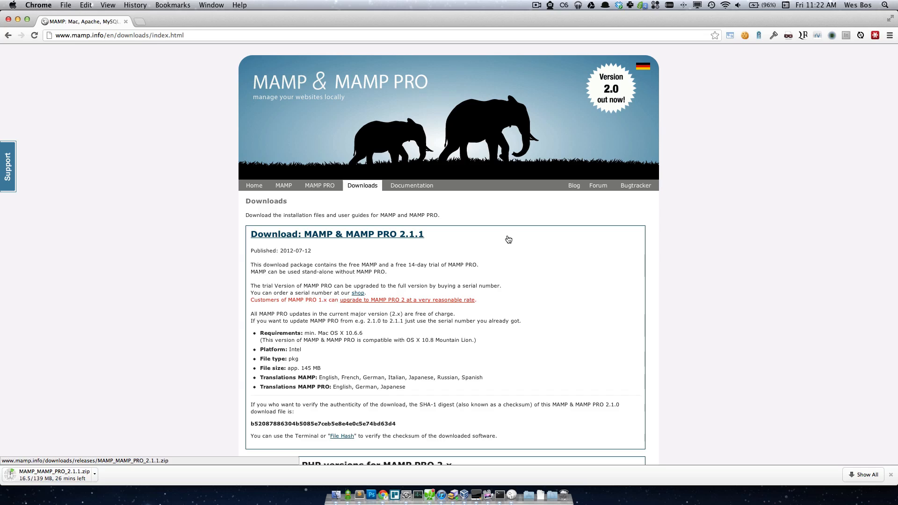
pyautogui.scroll(-3)
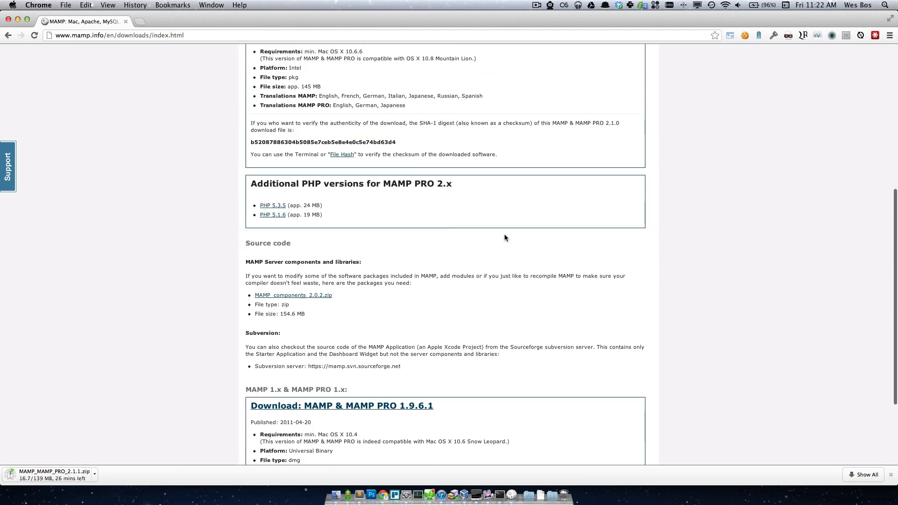
pyautogui.scroll(-3)
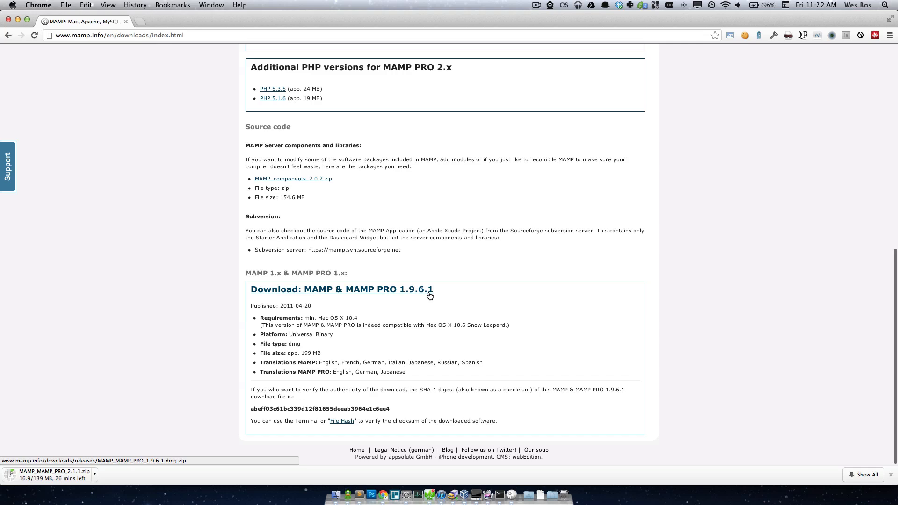
pyautogui.moveTo(370, 322)
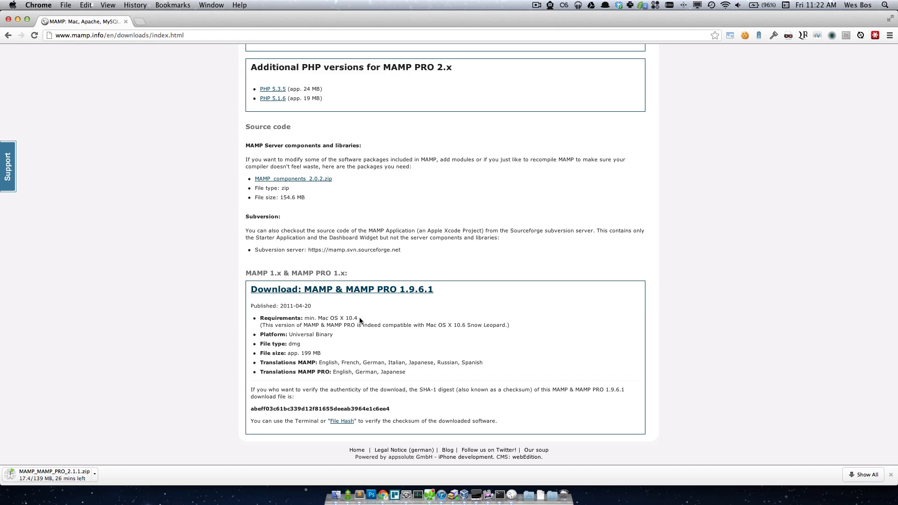
pyautogui.moveTo(349, 313)
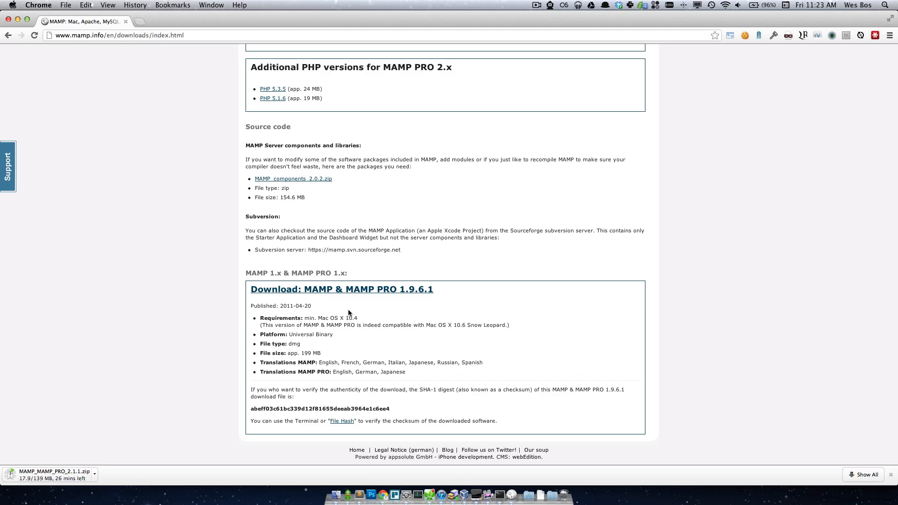
pyautogui.scroll(3)
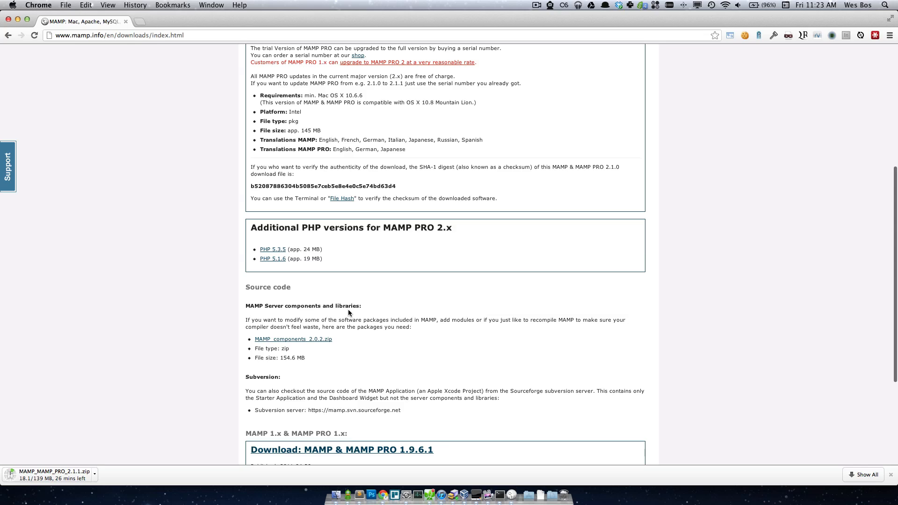
pyautogui.scroll(3)
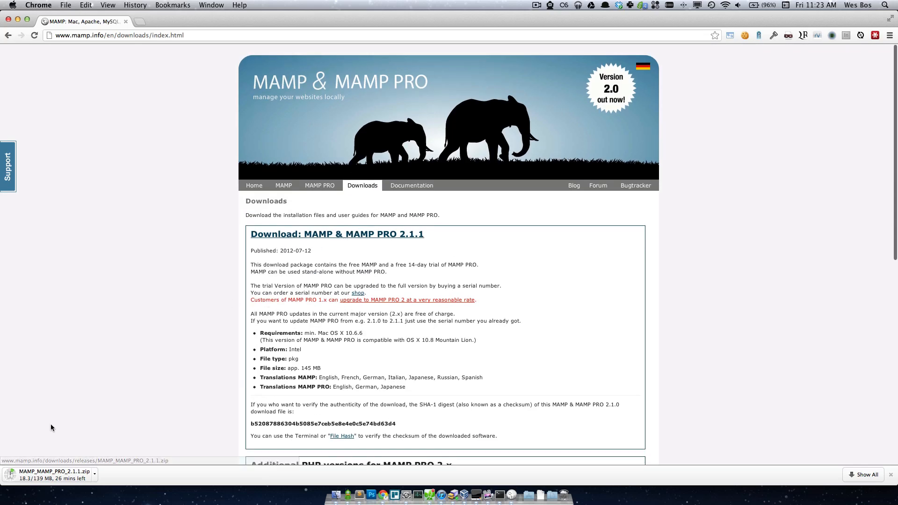
pyautogui.moveTo(77, 455)
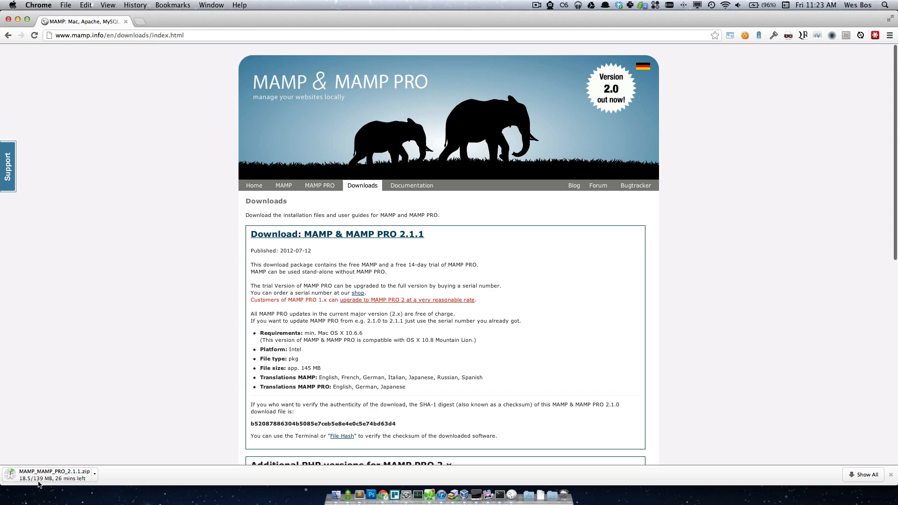
pyautogui.moveTo(45, 474)
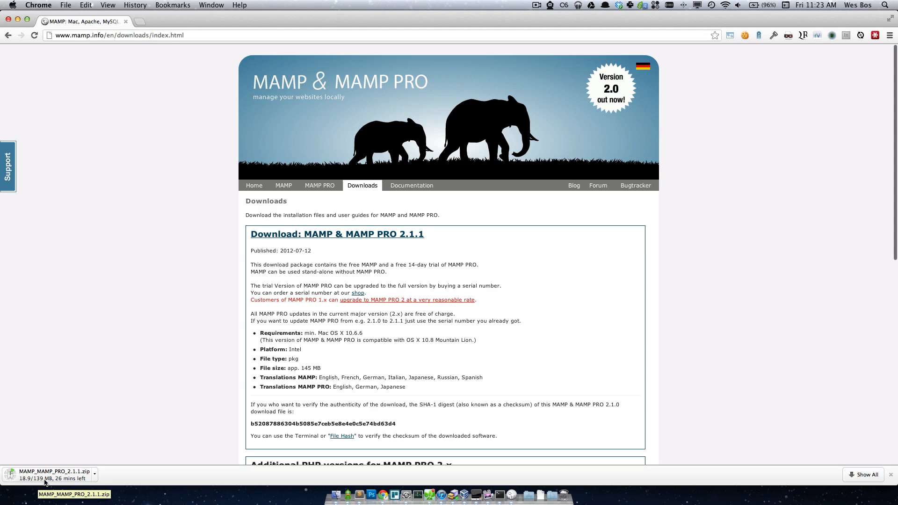
pyautogui.moveTo(94, 476)
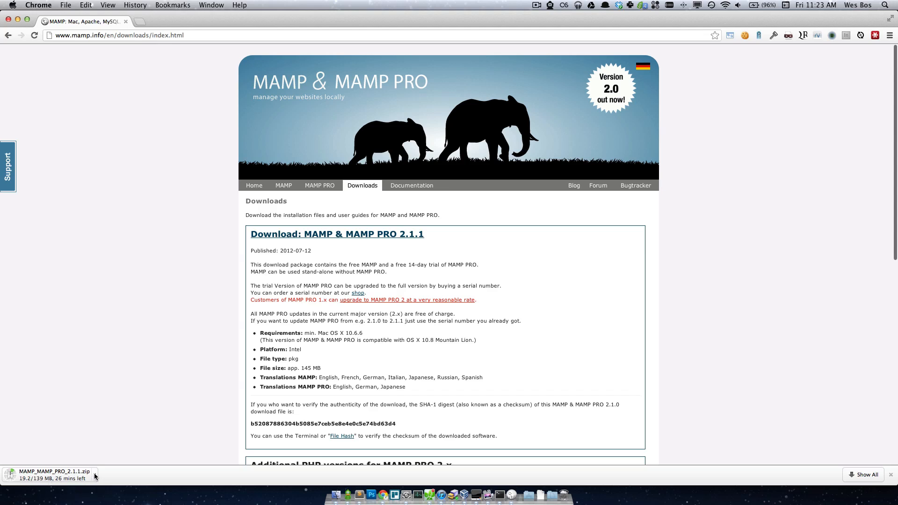
# - Cancel the in-progress MAMP_MAMP_PRO_2.1.1.zip download from Chrome's downloads bar
pyautogui.click(95, 471)
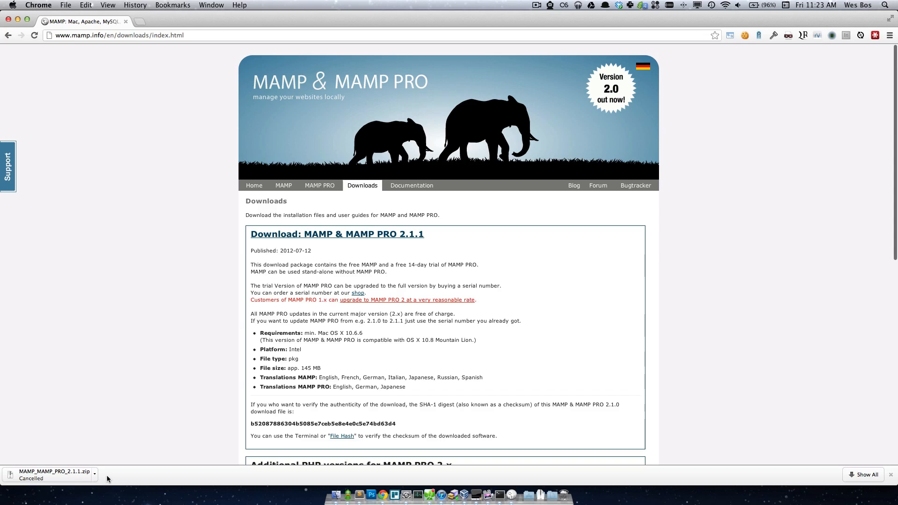
pyautogui.moveTo(522, 491)
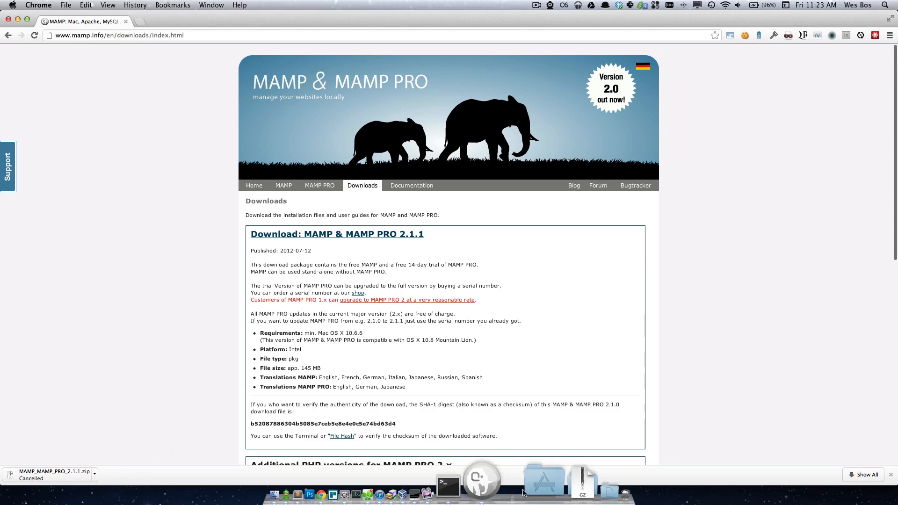
# - Browse the Dock's Applications stack and open the MAMP folder
pyautogui.click(543, 477)
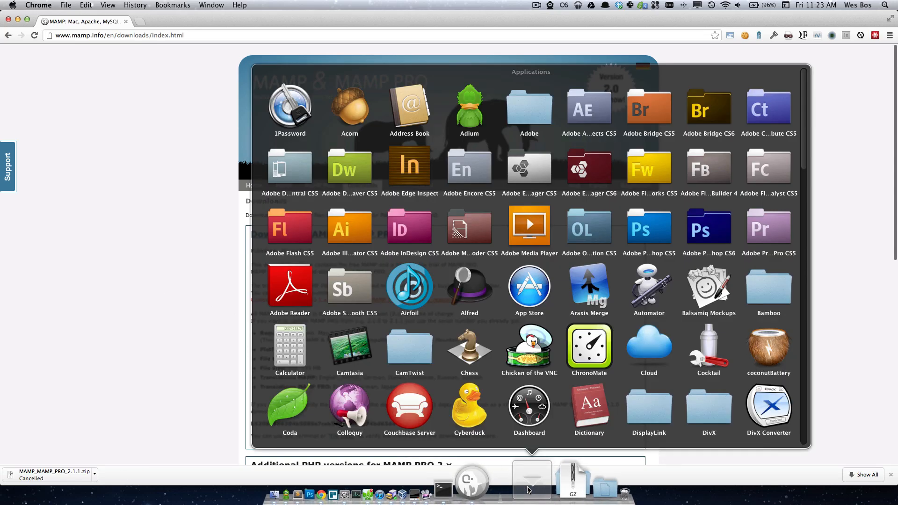
pyautogui.scroll(-3)
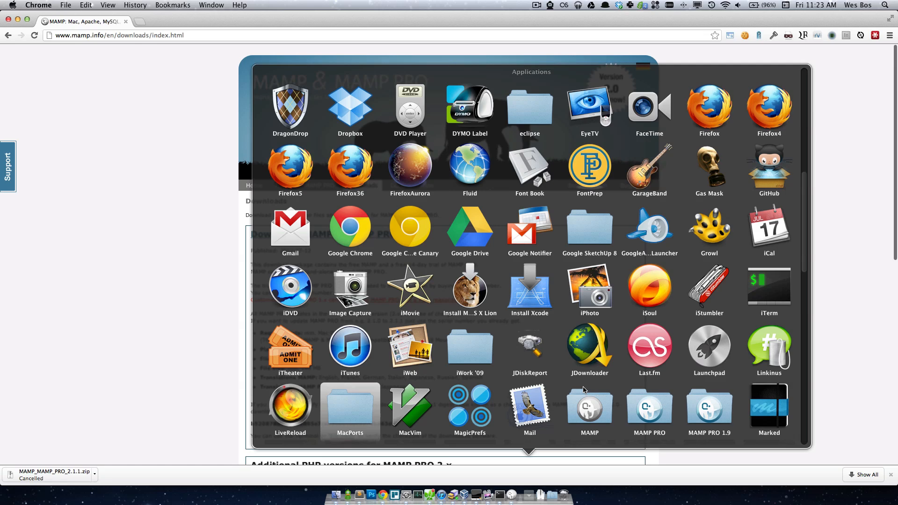
pyautogui.scroll(-3)
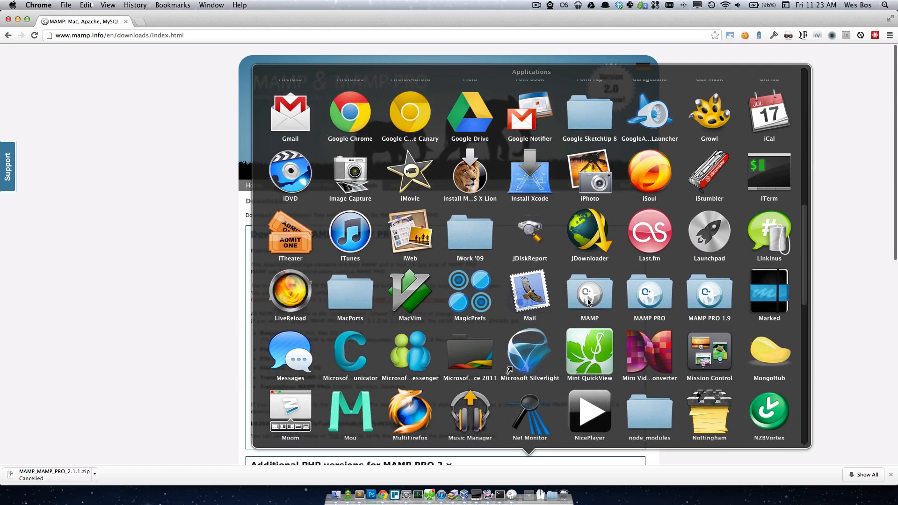
pyautogui.moveTo(585, 326)
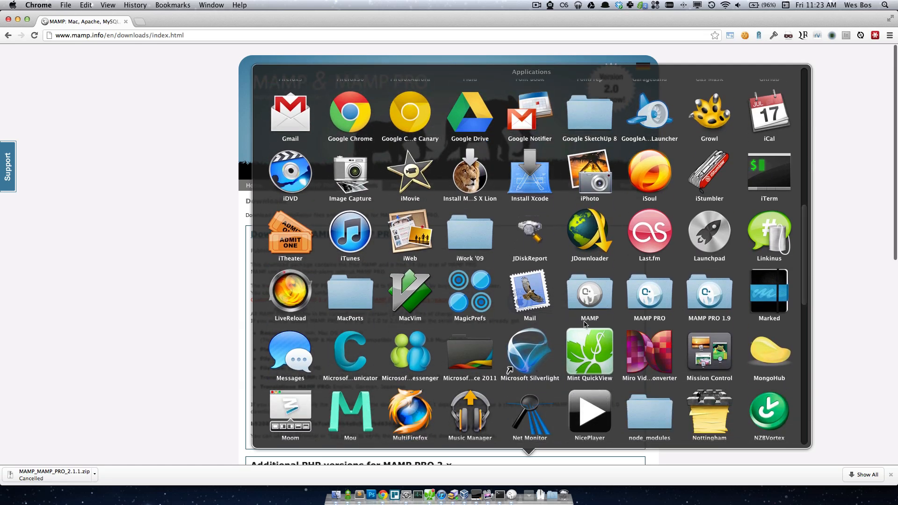
pyautogui.moveTo(661, 322)
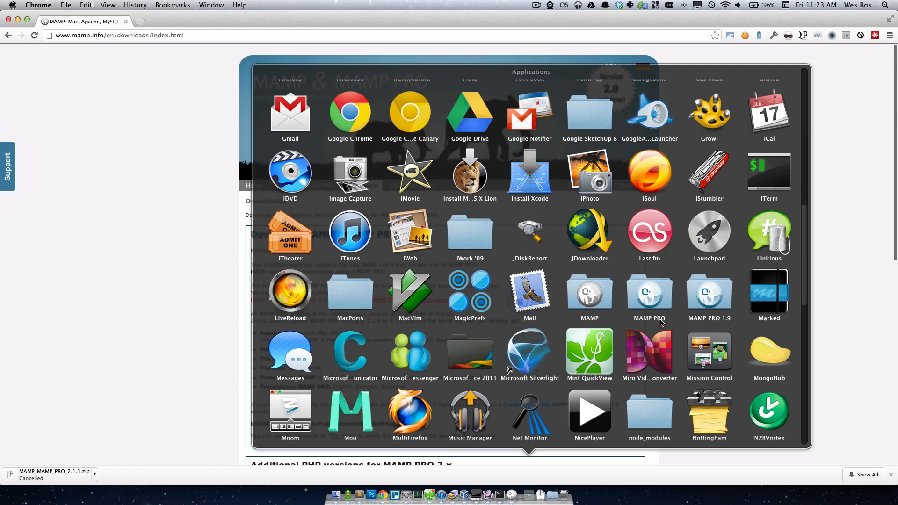
pyautogui.moveTo(632, 321)
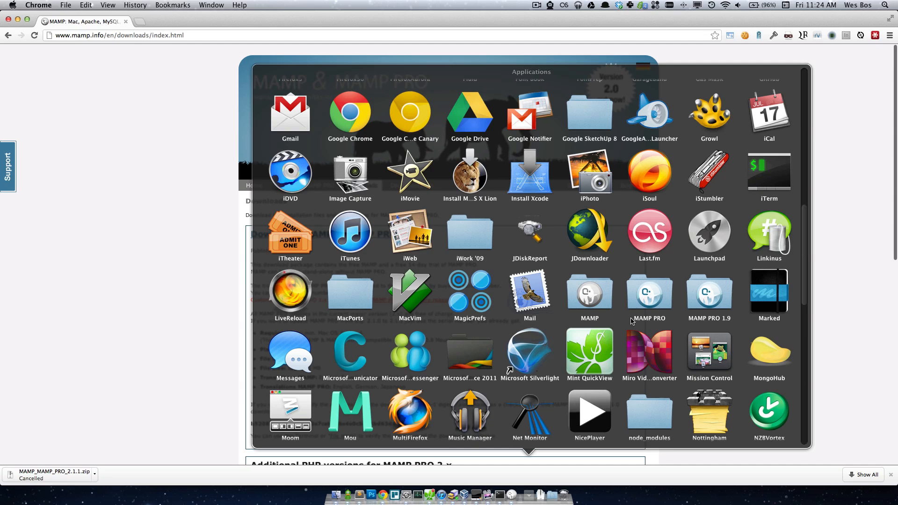
pyautogui.click(589, 294)
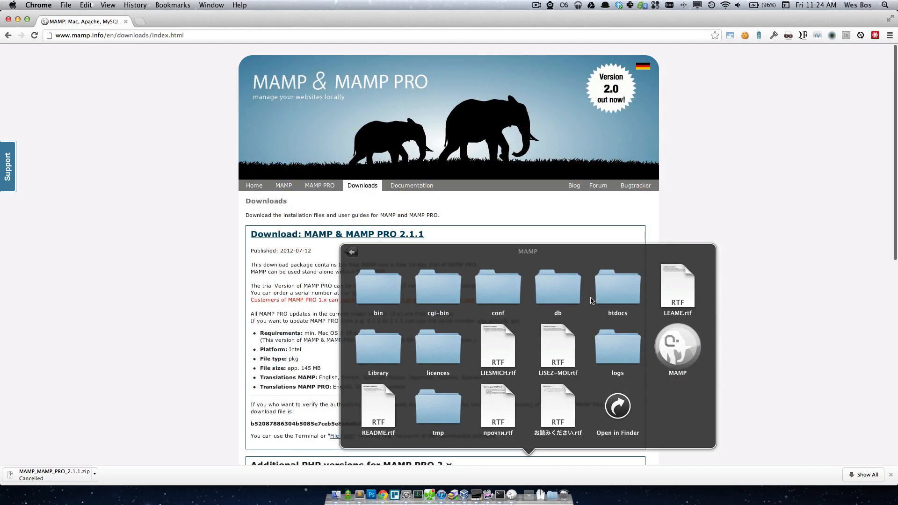
pyautogui.moveTo(660, 347)
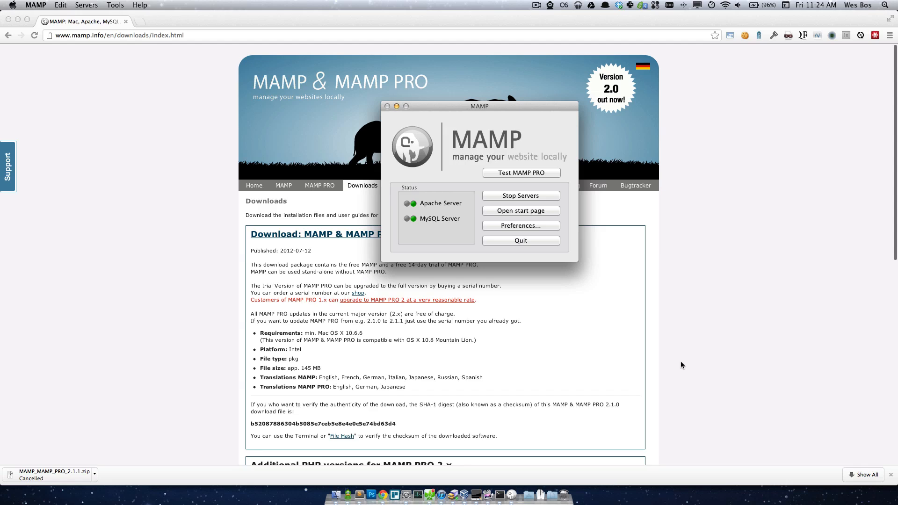
pyautogui.moveTo(447, 262)
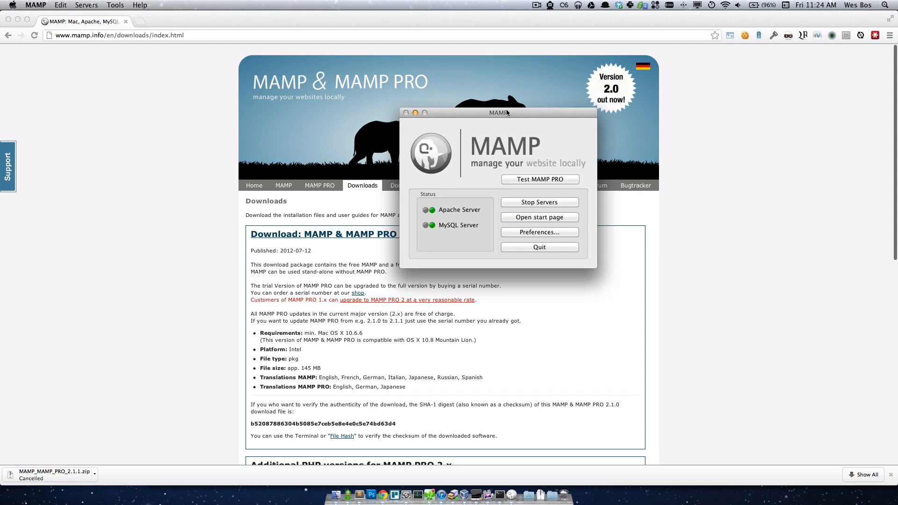
pyautogui.moveTo(428, 217)
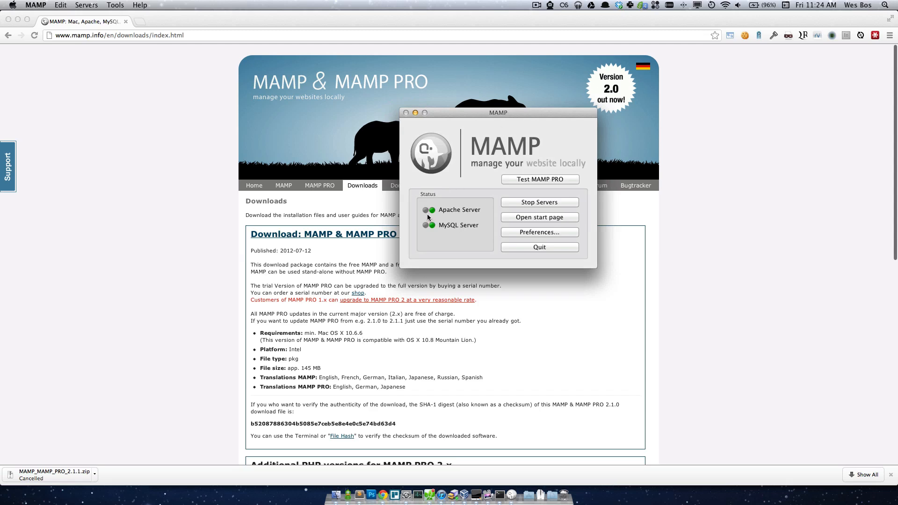
pyautogui.moveTo(434, 217)
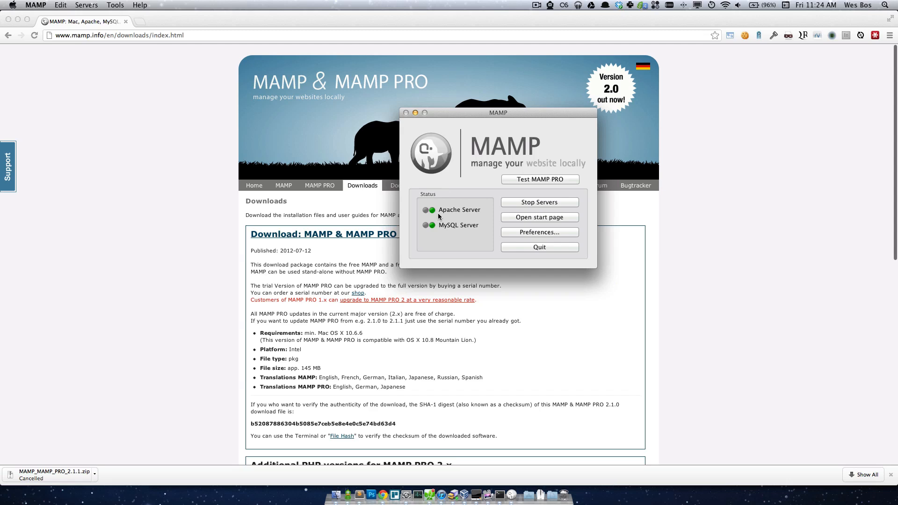
pyautogui.moveTo(436, 221)
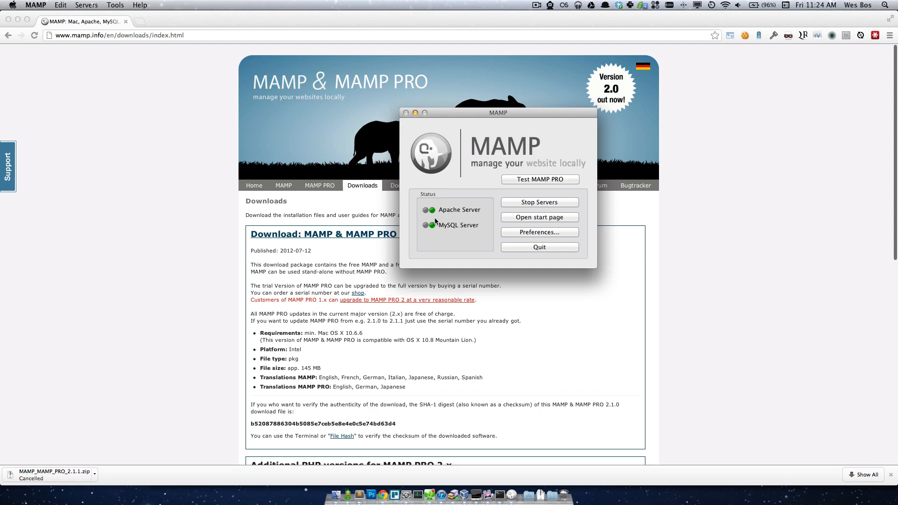
pyautogui.moveTo(451, 233)
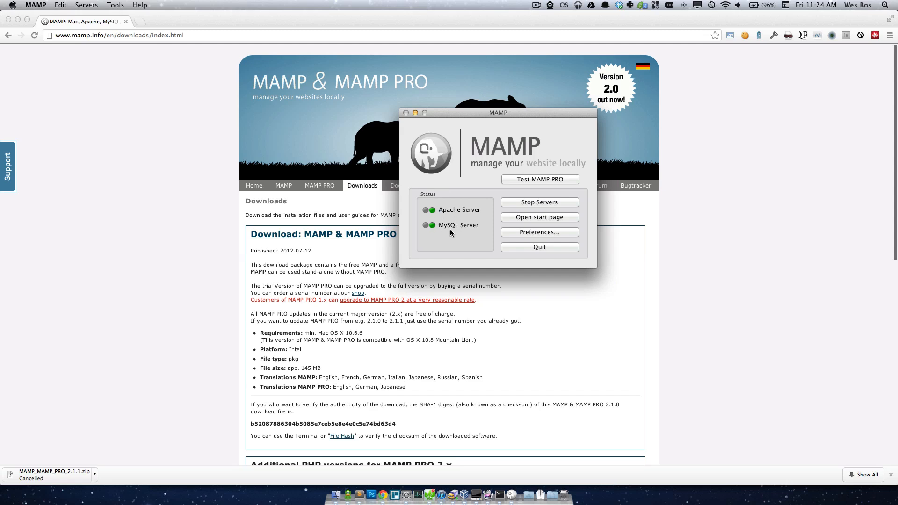
pyautogui.moveTo(431, 217)
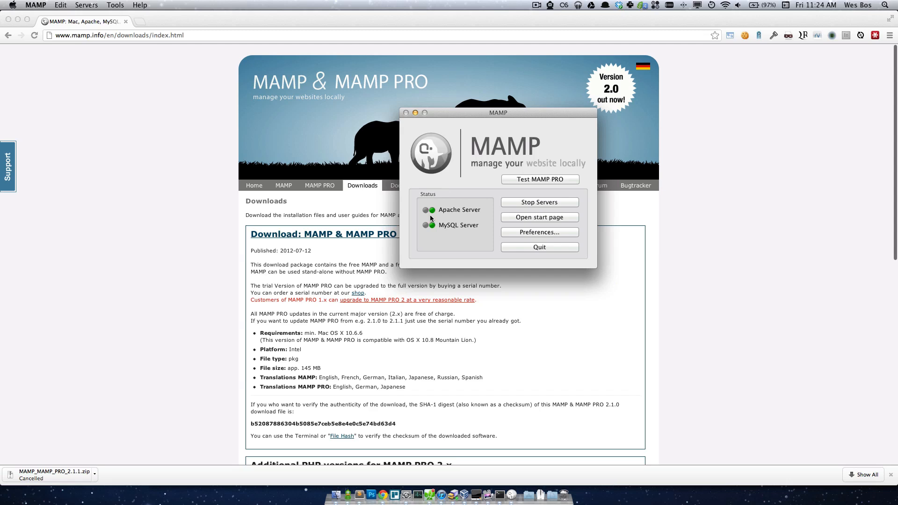
pyautogui.moveTo(423, 225)
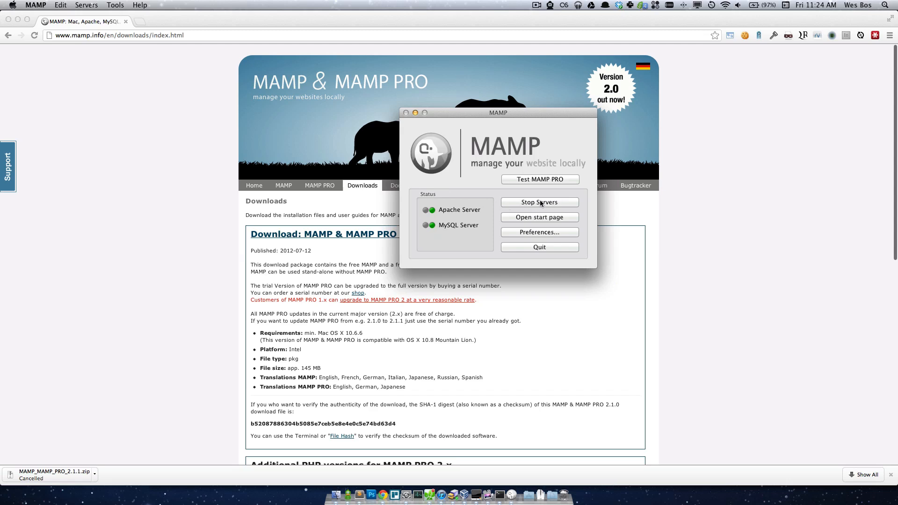
pyautogui.moveTo(535, 207)
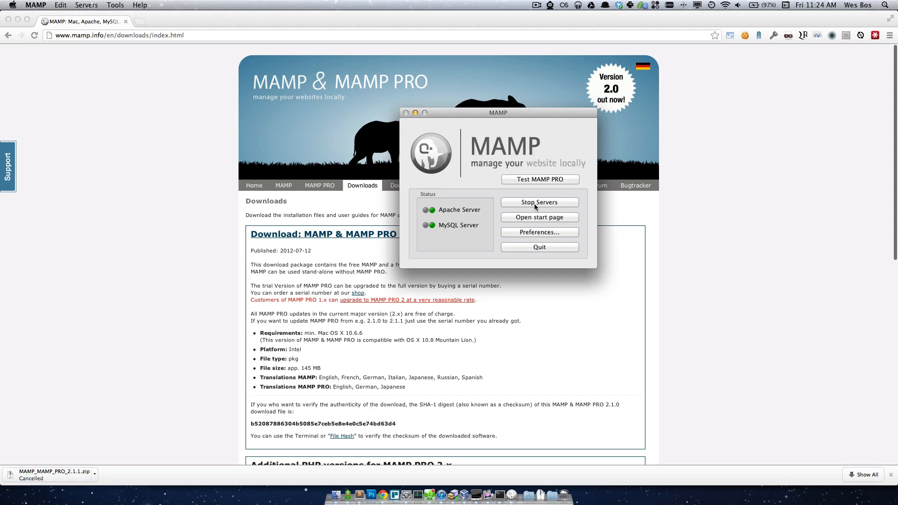
pyautogui.moveTo(524, 208)
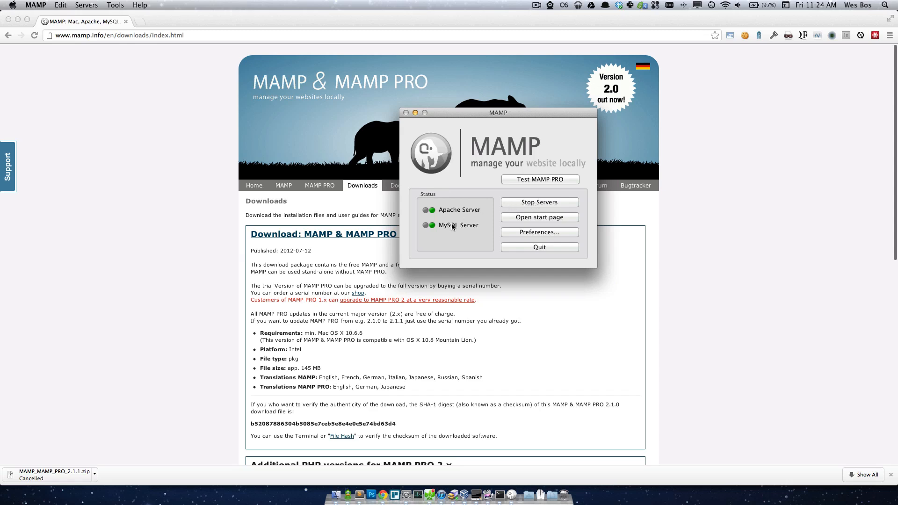
pyautogui.moveTo(470, 222)
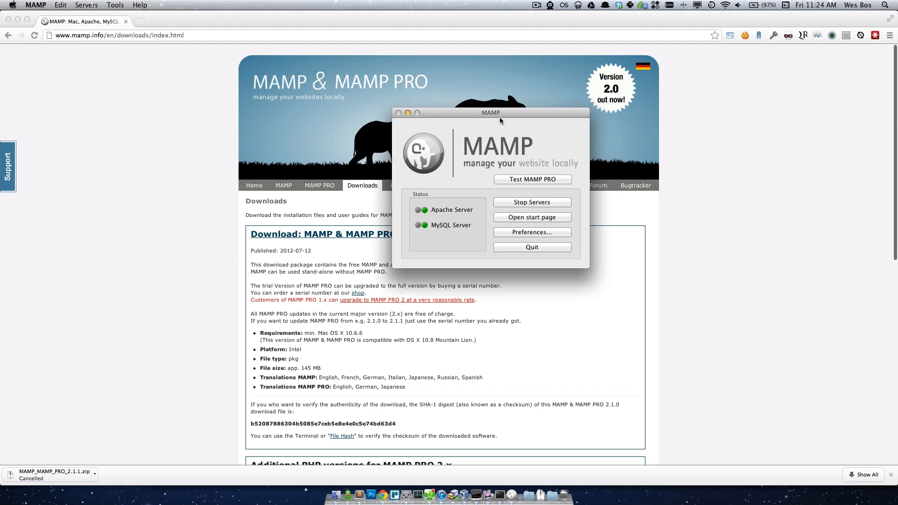
pyautogui.moveTo(458, 225)
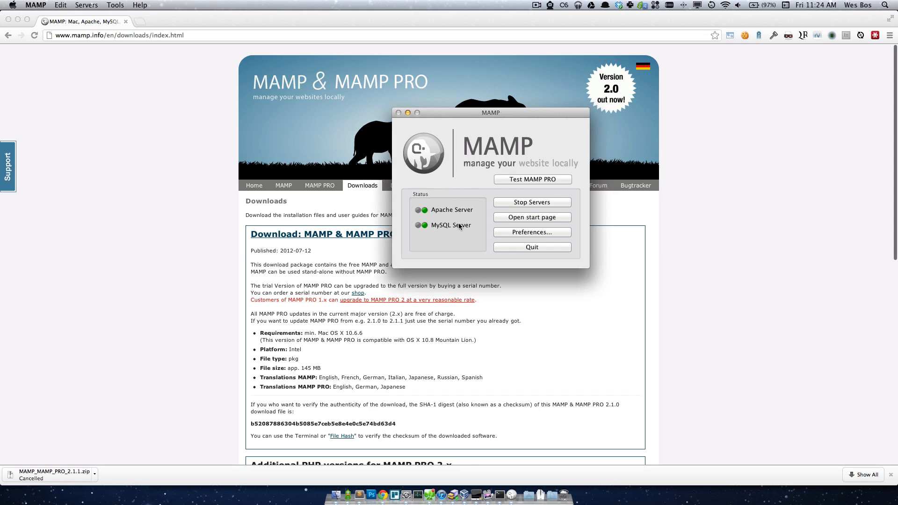
# - With Apache and MySQL green, open the Welcome to MAMP start page
pyautogui.click(531, 217)
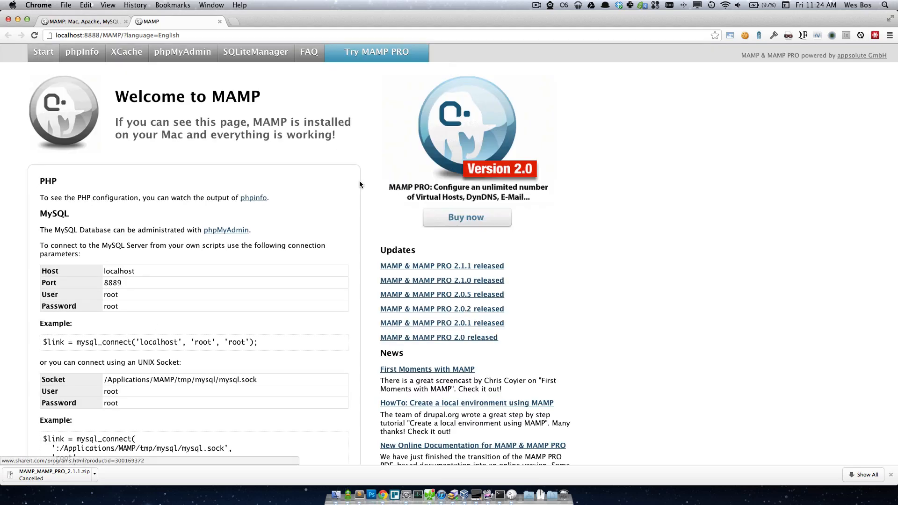
pyautogui.moveTo(187, 199)
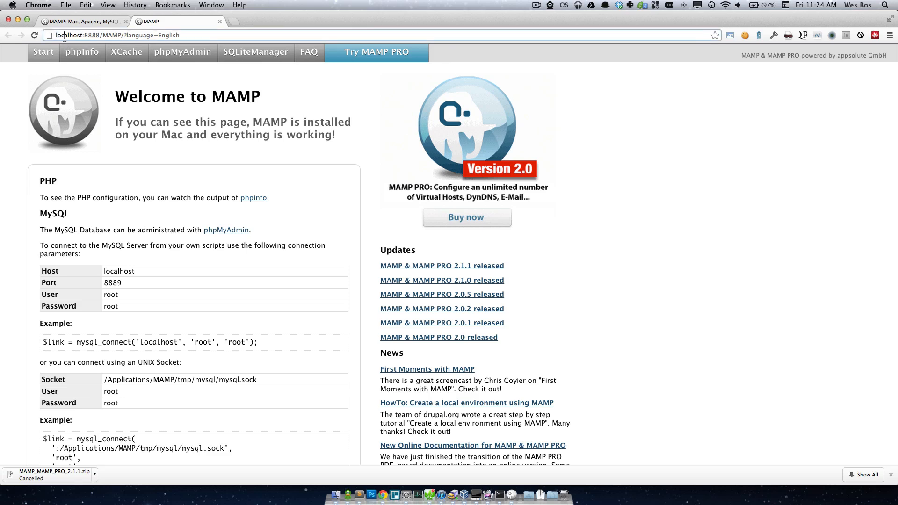
# - Load localhost:8888 in a new tab to show the Index of / listing
pyautogui.doubleClick(90, 35)
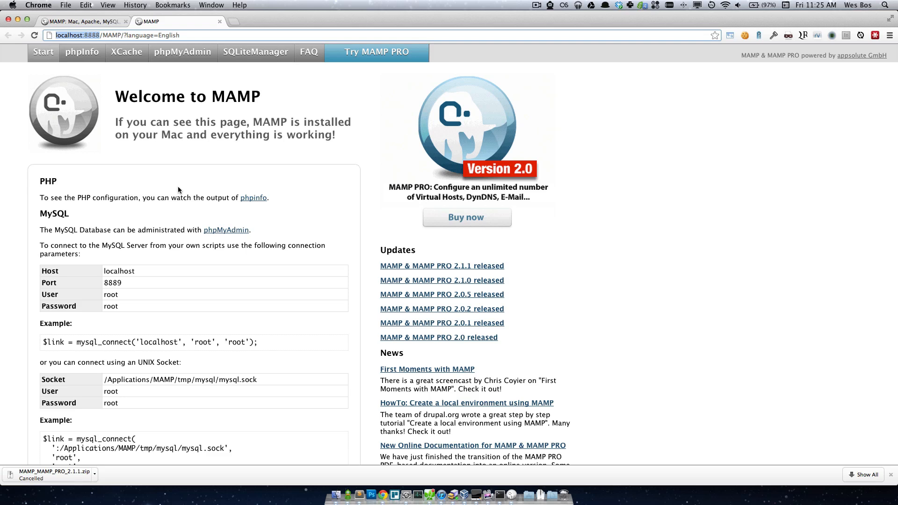
pyautogui.moveTo(78, 4)
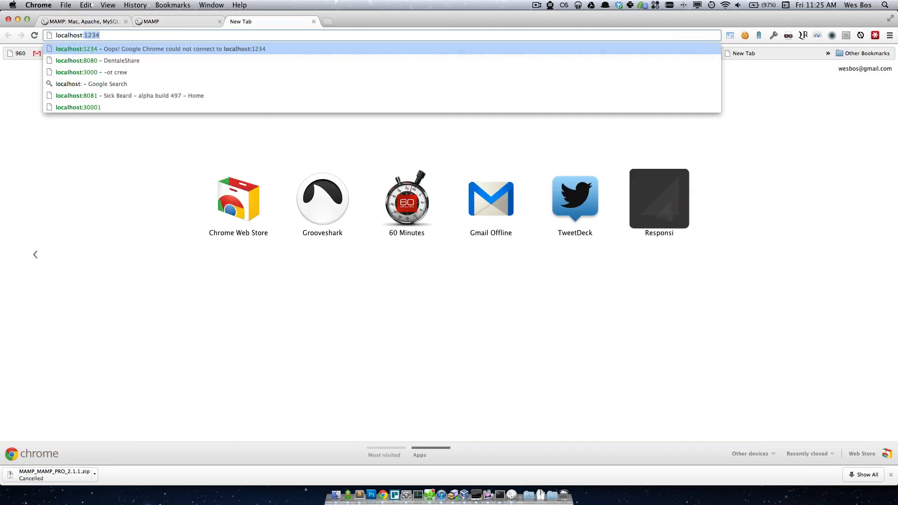
pyautogui.write('localhost:8888/MAMP/?language=English')
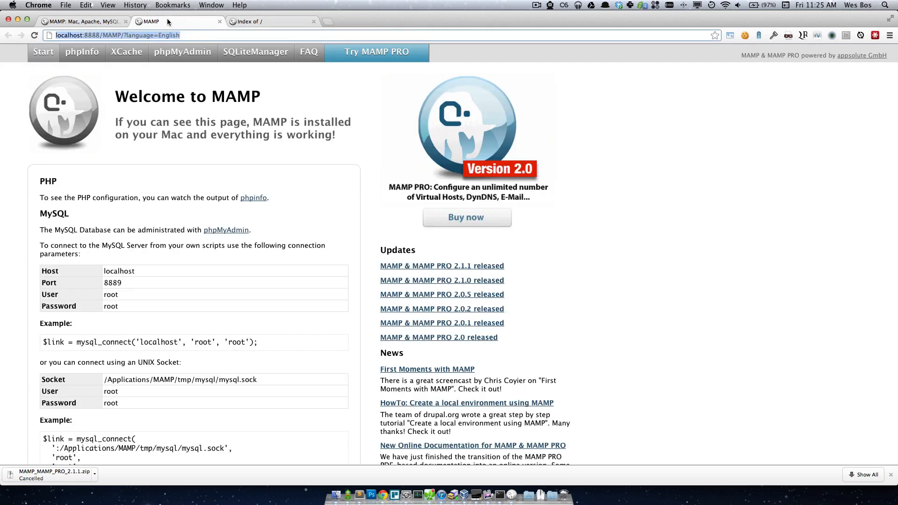
pyautogui.moveTo(227, 96)
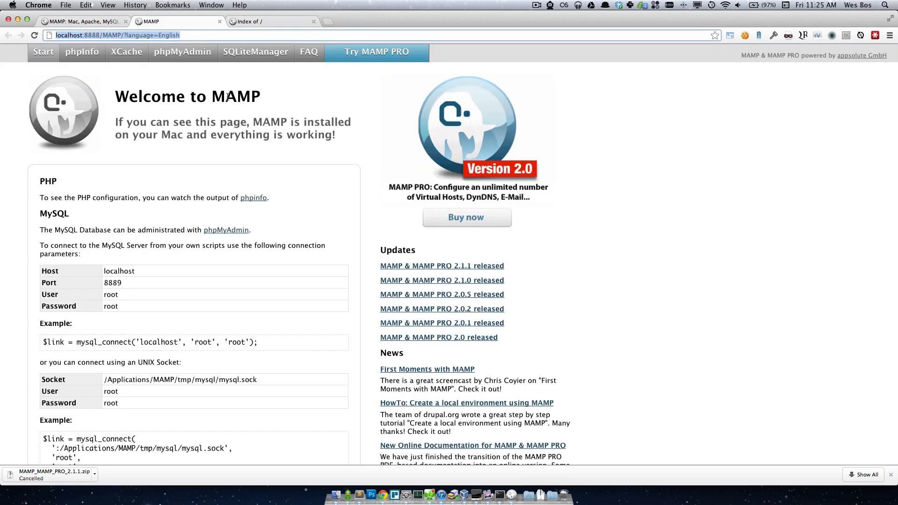
pyautogui.moveTo(349, 109)
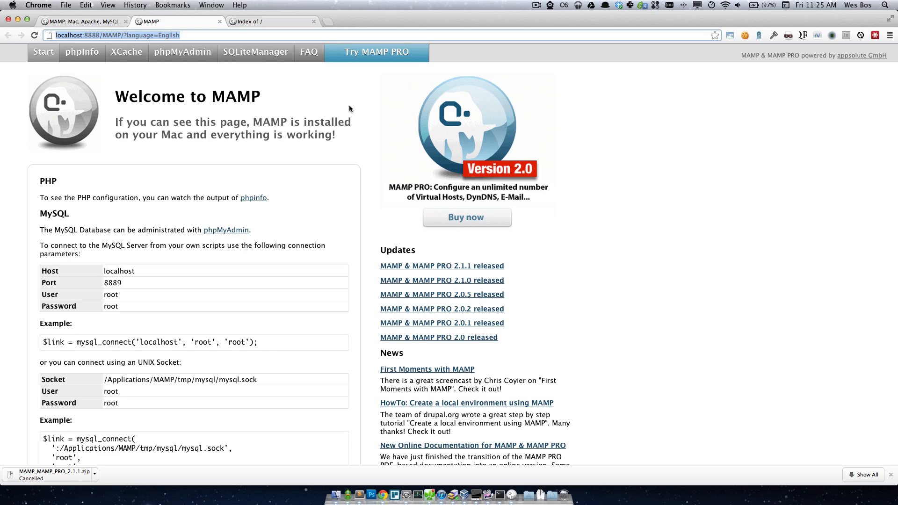
pyautogui.moveTo(183, 51)
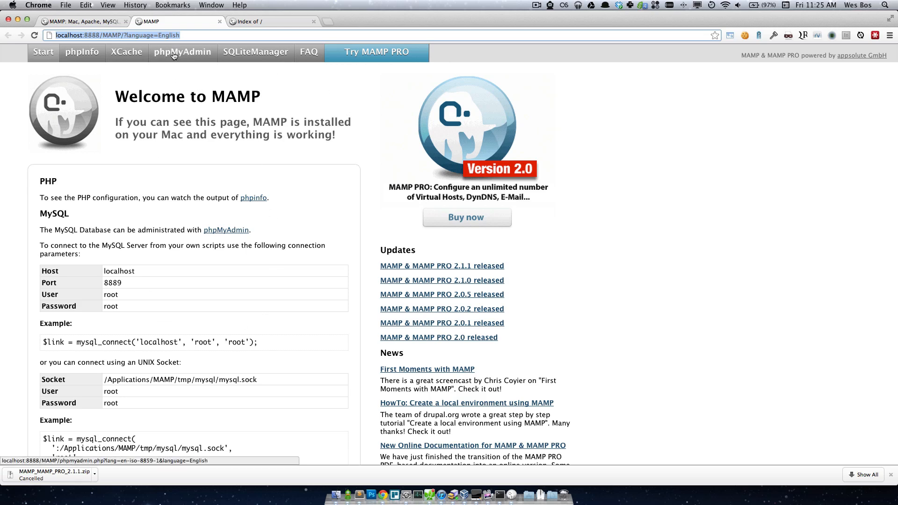
# - Load phpMyAdmin's localhost page and close the Index of / tab
pyautogui.click(182, 52)
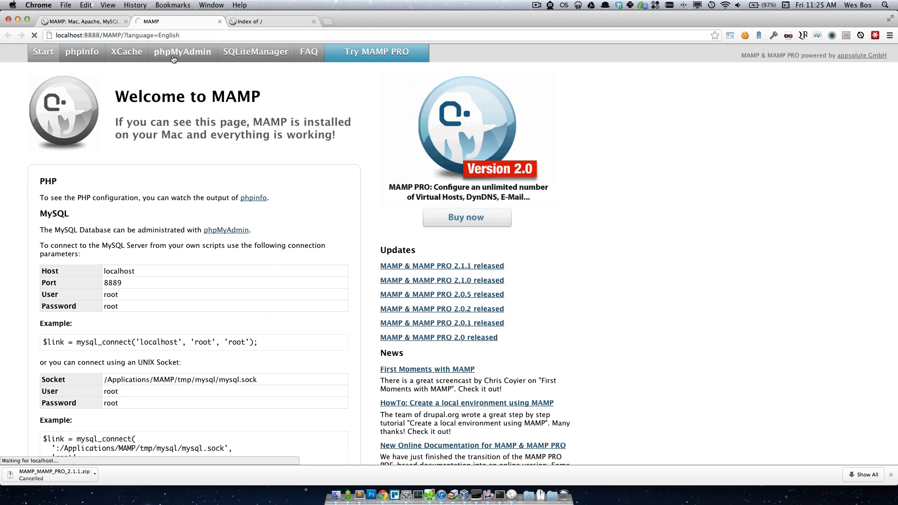
pyautogui.click(182, 52)
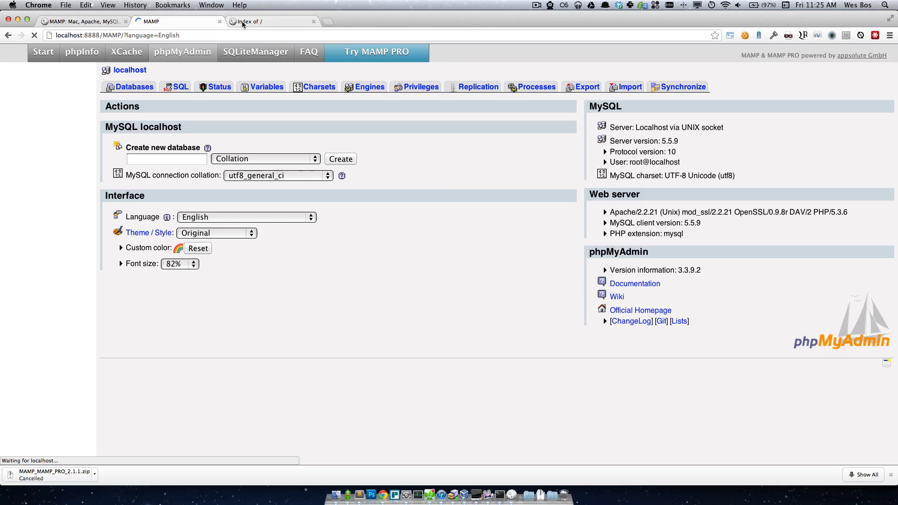
pyautogui.click(314, 21)
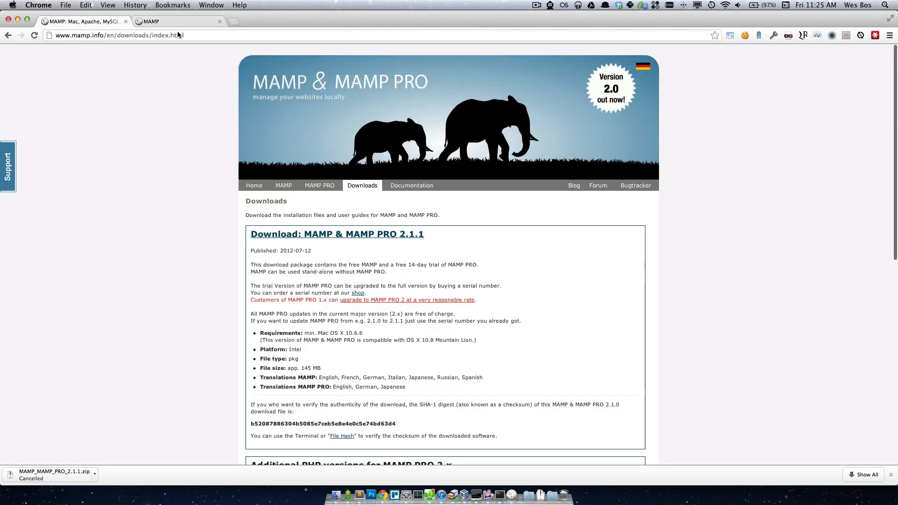
pyautogui.moveTo(388, 350)
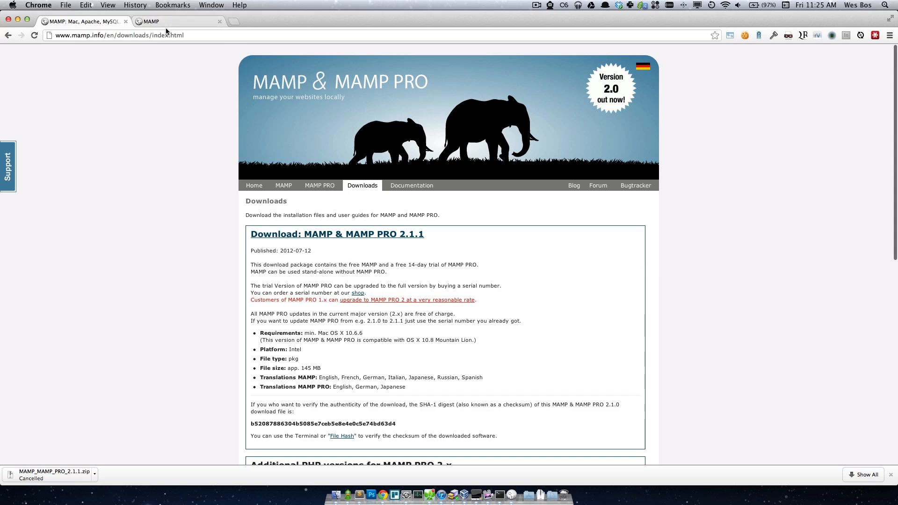
pyautogui.moveTo(174, 23)
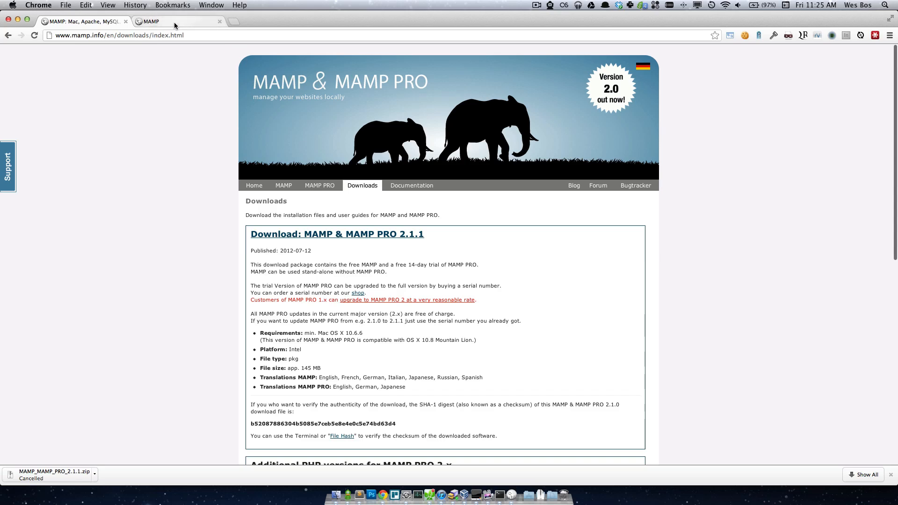
# - Reload the localhost:8888/MAMP start page and bring MAMP's control window forward
pyautogui.click(171, 21)
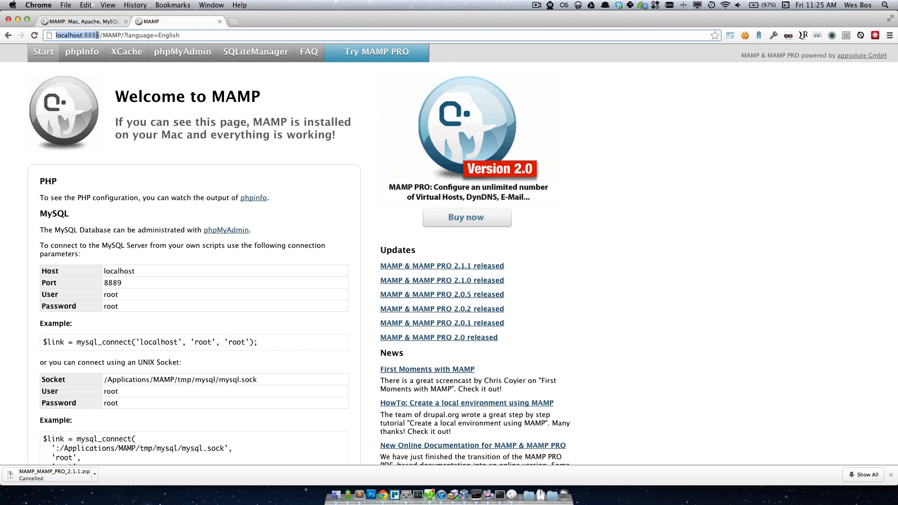
pyautogui.moveTo(151, 59)
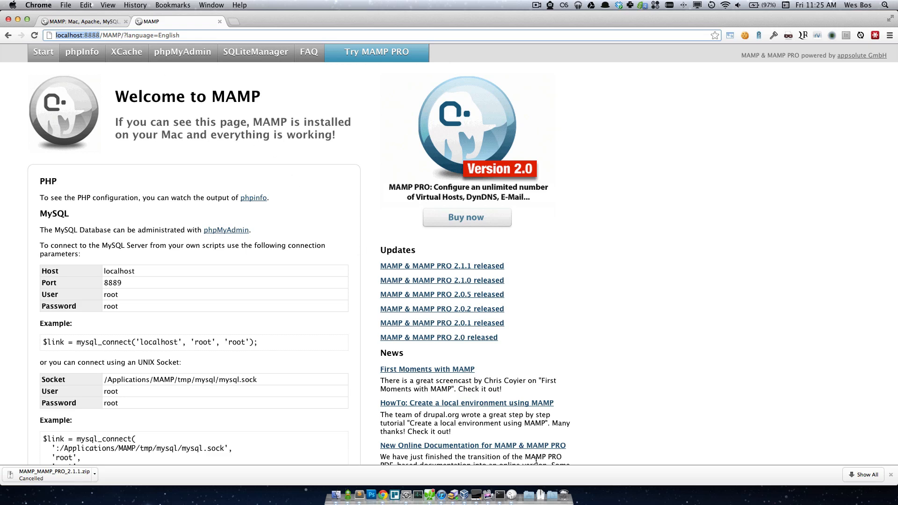
pyautogui.moveTo(509, 497)
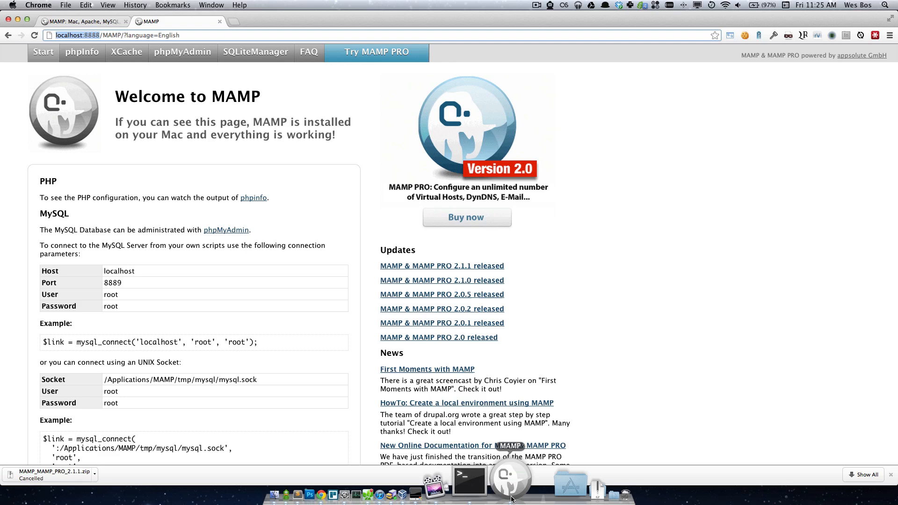
pyautogui.click(509, 480)
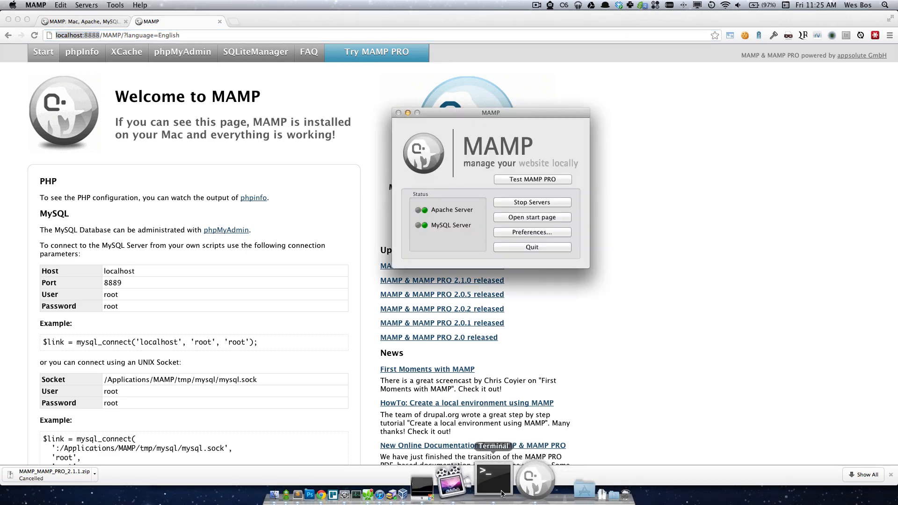
pyautogui.moveTo(512, 325)
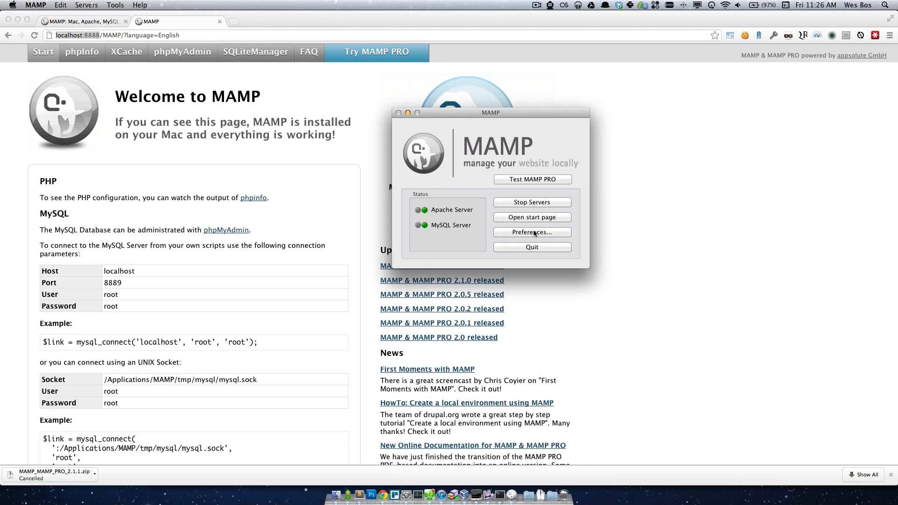
# - Open MAMP Preferences on the Apache tab, showing document root /Users/wesbos/Dropbox
pyautogui.click(532, 232)
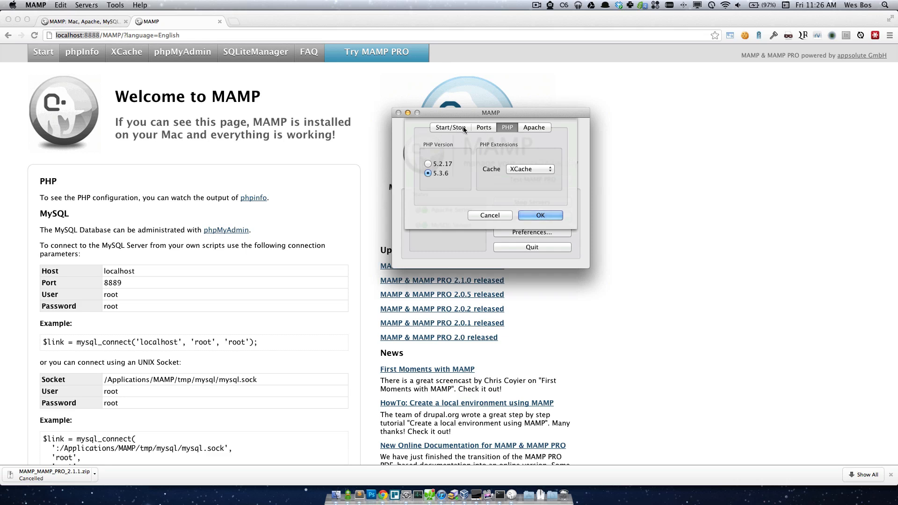
pyautogui.moveTo(511, 132)
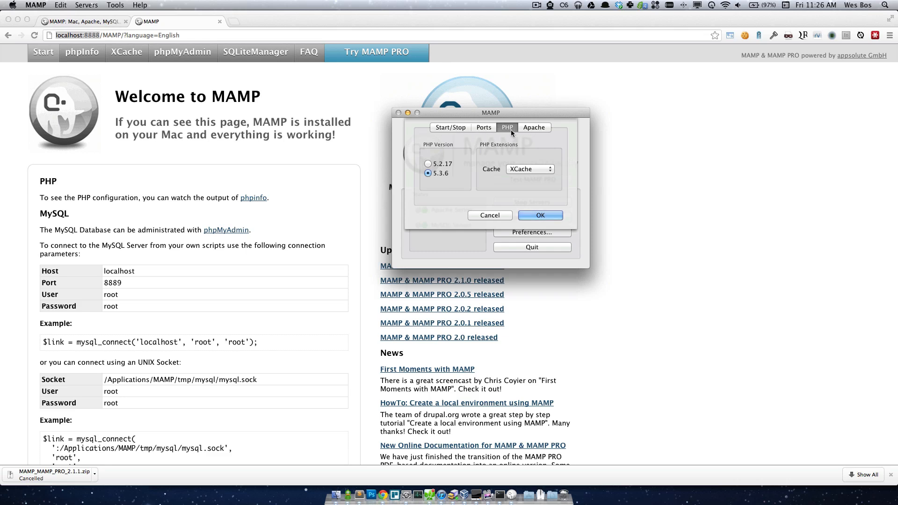
pyautogui.click(533, 127)
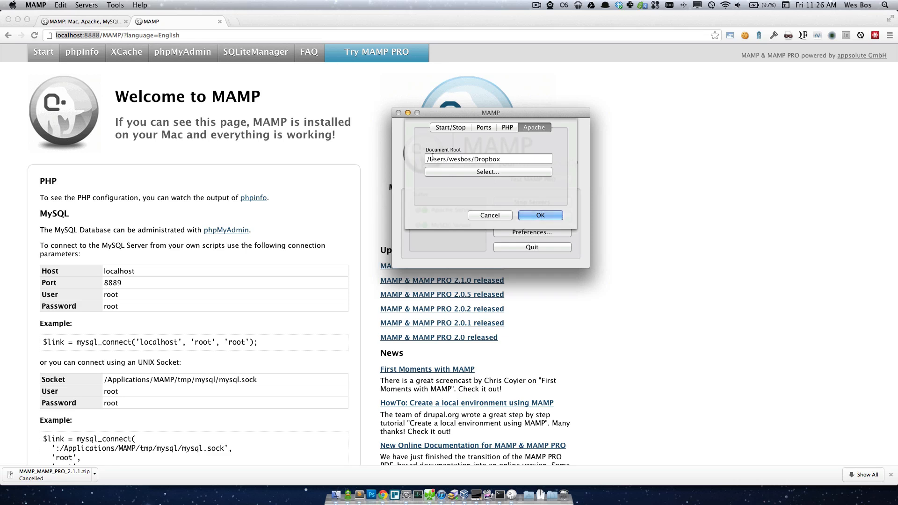
pyautogui.moveTo(458, 151)
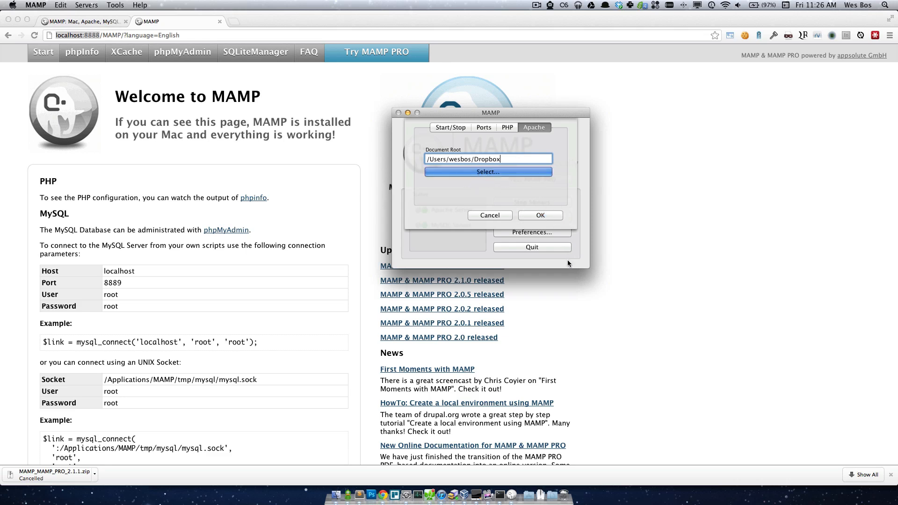
pyautogui.moveTo(380, 137)
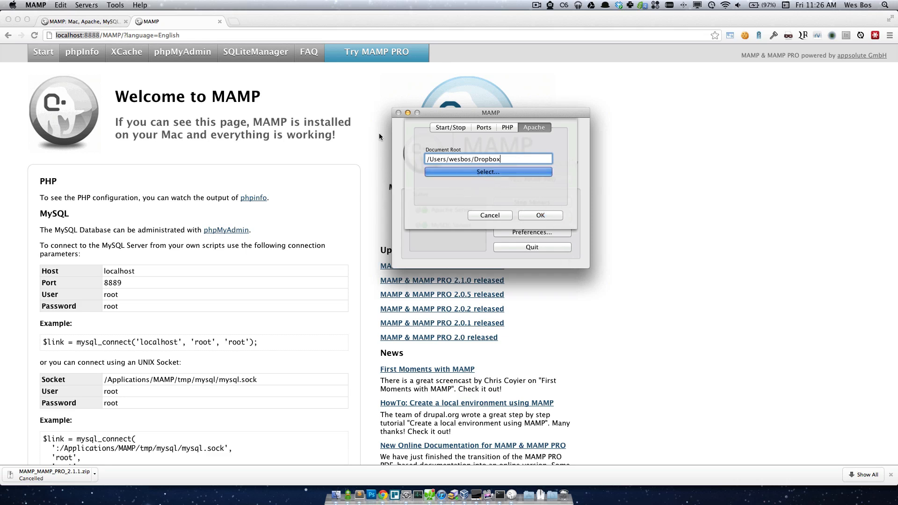
pyautogui.click(487, 172)
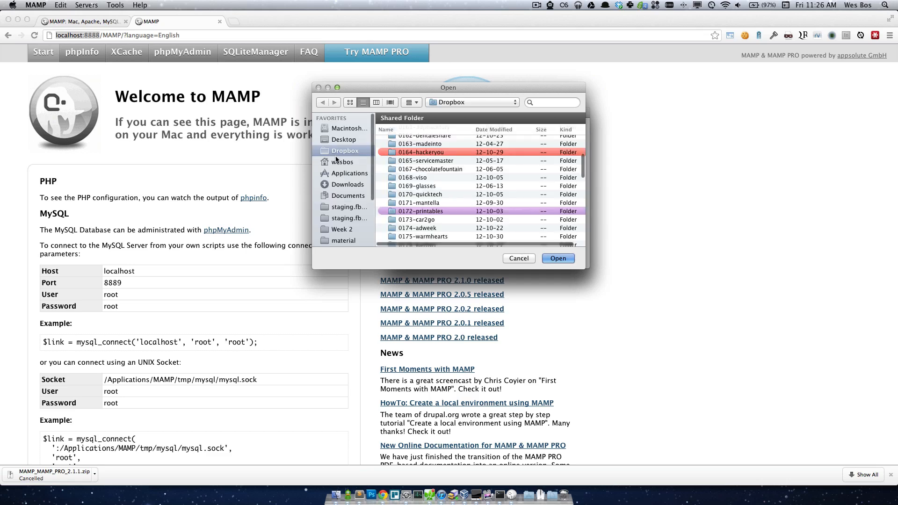
pyautogui.click(344, 139)
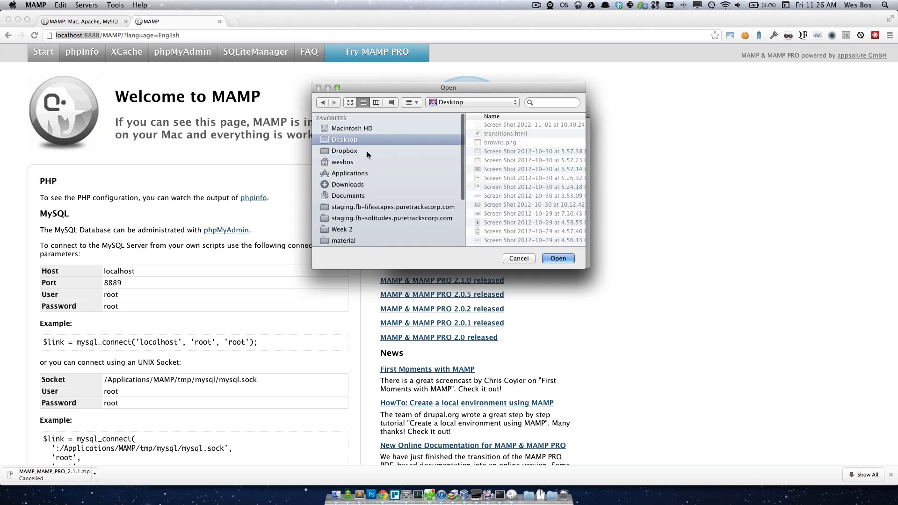
pyautogui.click(343, 162)
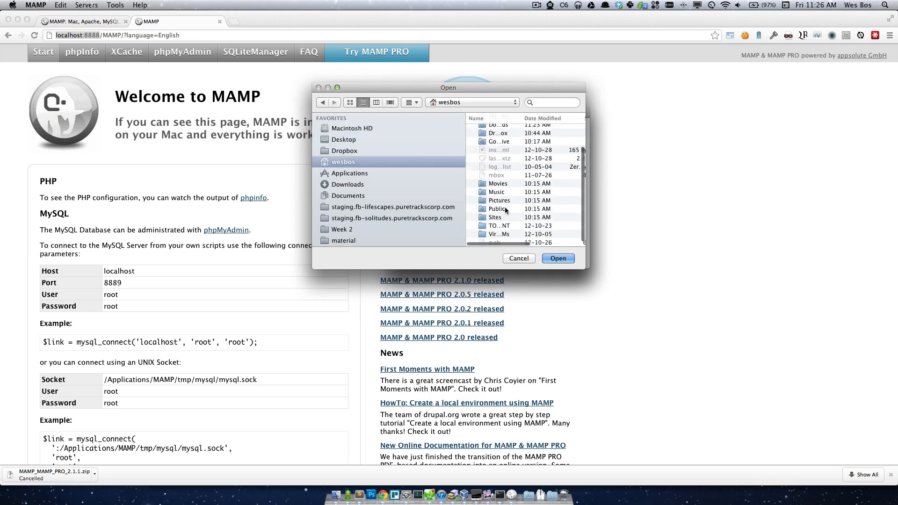
pyautogui.click(494, 217)
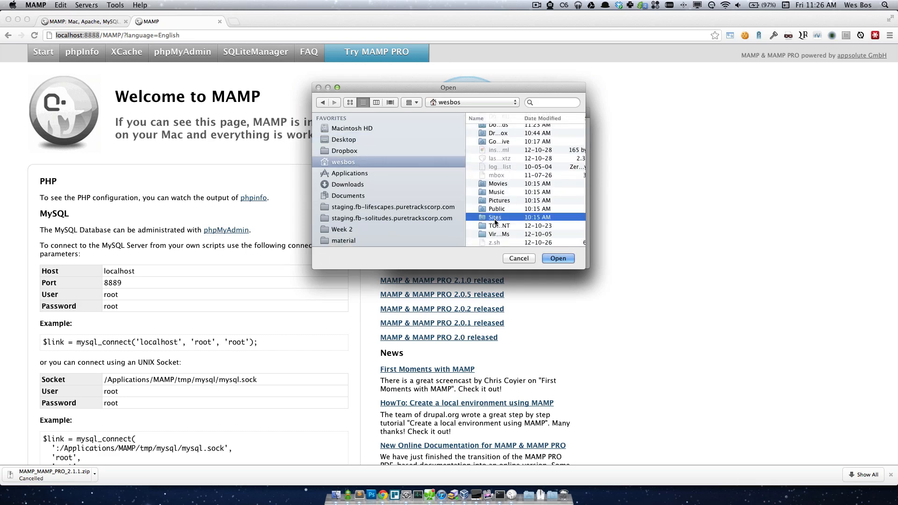
pyautogui.moveTo(428, 211)
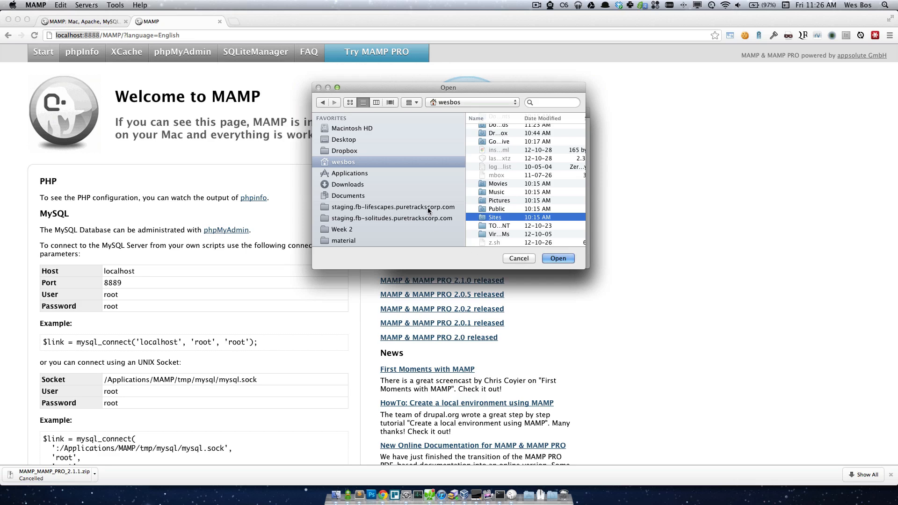
pyautogui.click(556, 258)
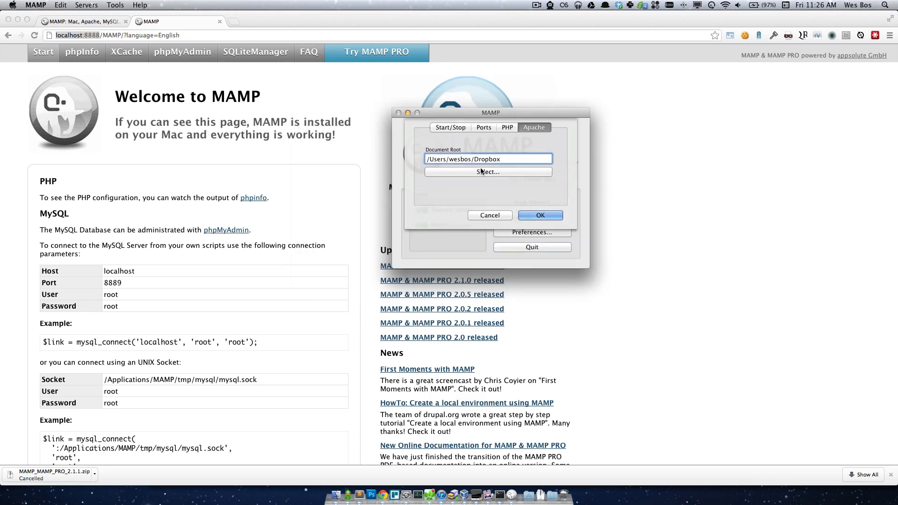
# - Keep document root /Users/wesbos/Dropbox, confirm it in reopened preferences, and cancel
pyautogui.click(513, 159)
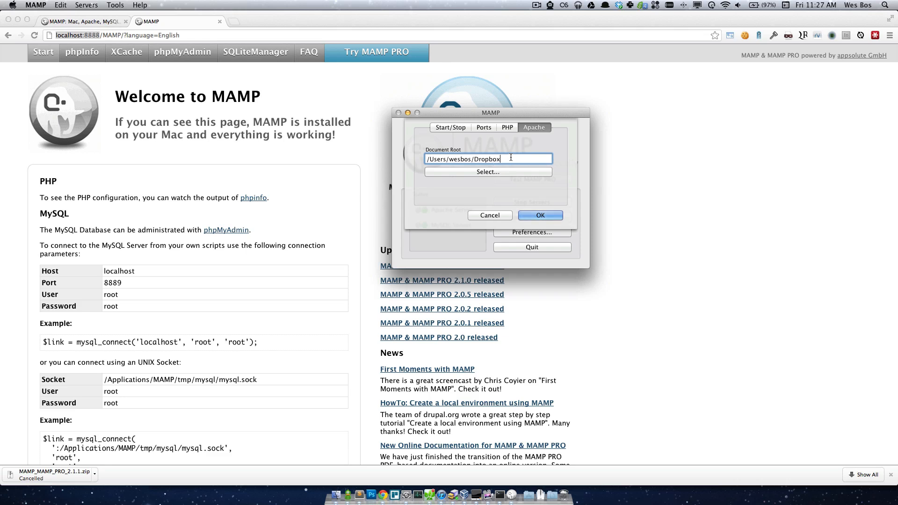
pyautogui.click(539, 214)
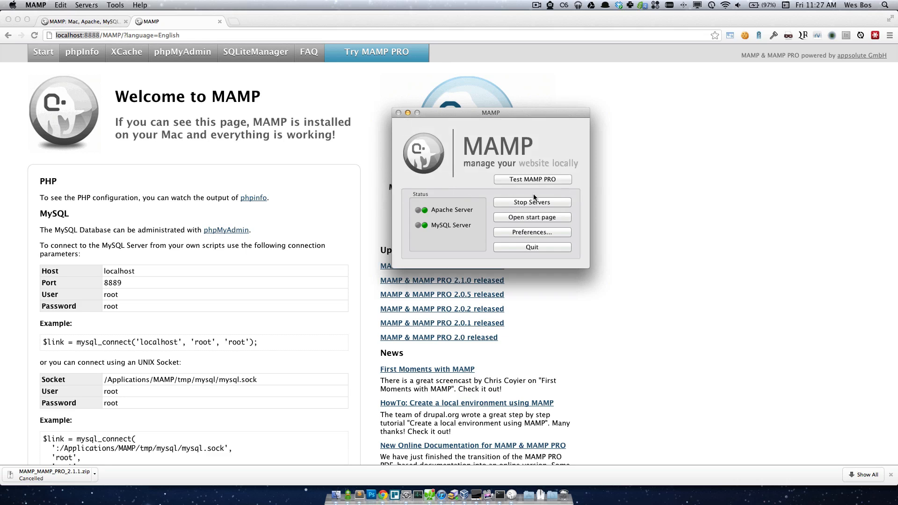
pyautogui.click(530, 231)
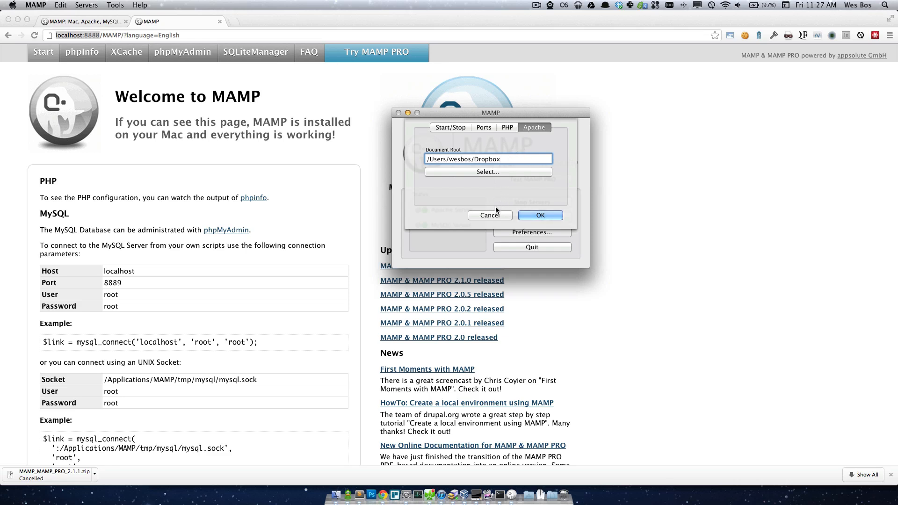
pyautogui.click(489, 215)
pyautogui.write('localhost:8888/word')
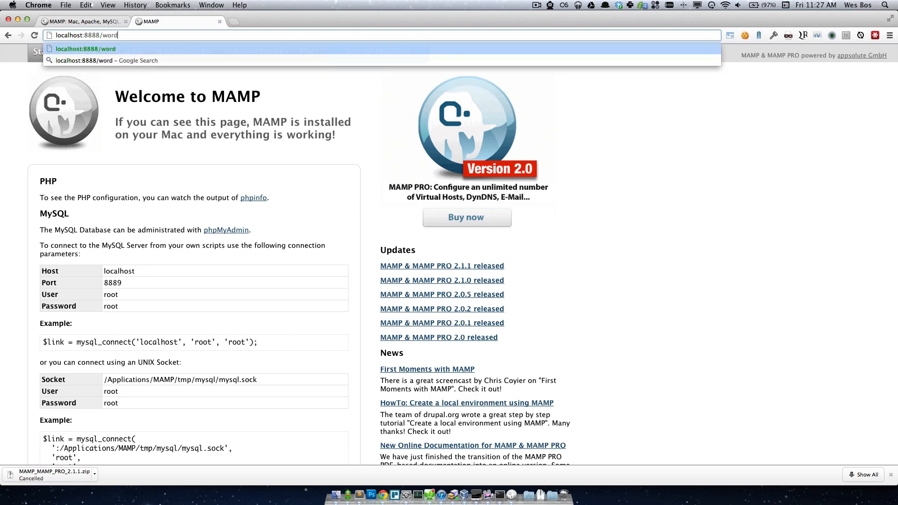
# - Load localhost:8888/wordpress, then go back to the Welcome to MAMP page
pyautogui.write('press/')
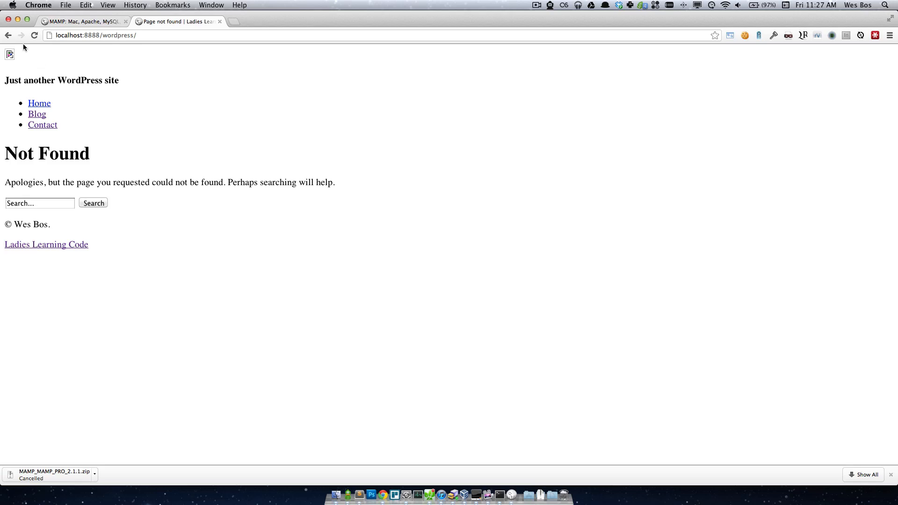
pyautogui.click(83, 21)
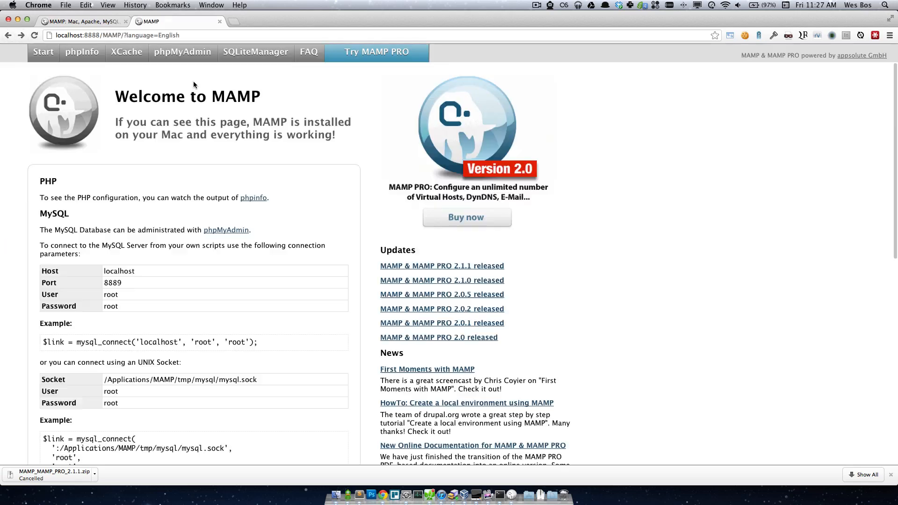